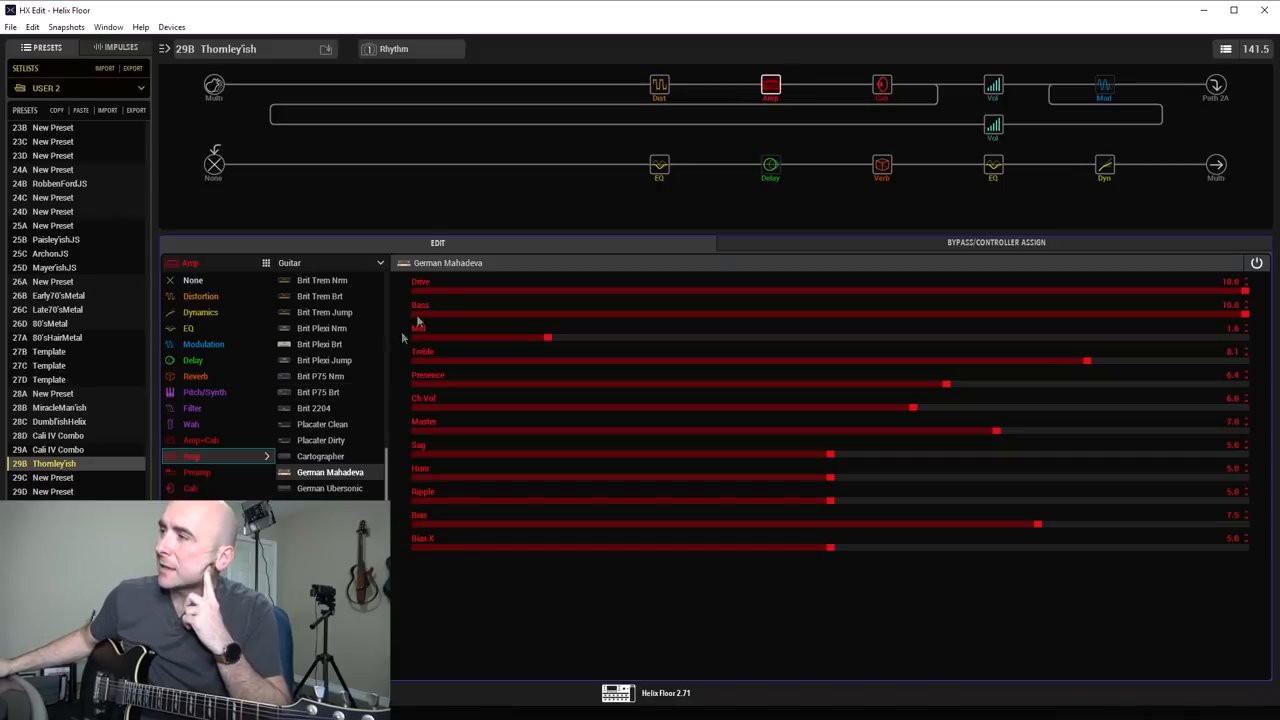
{"action": "mouse_move", "coordinate": [452, 275]}
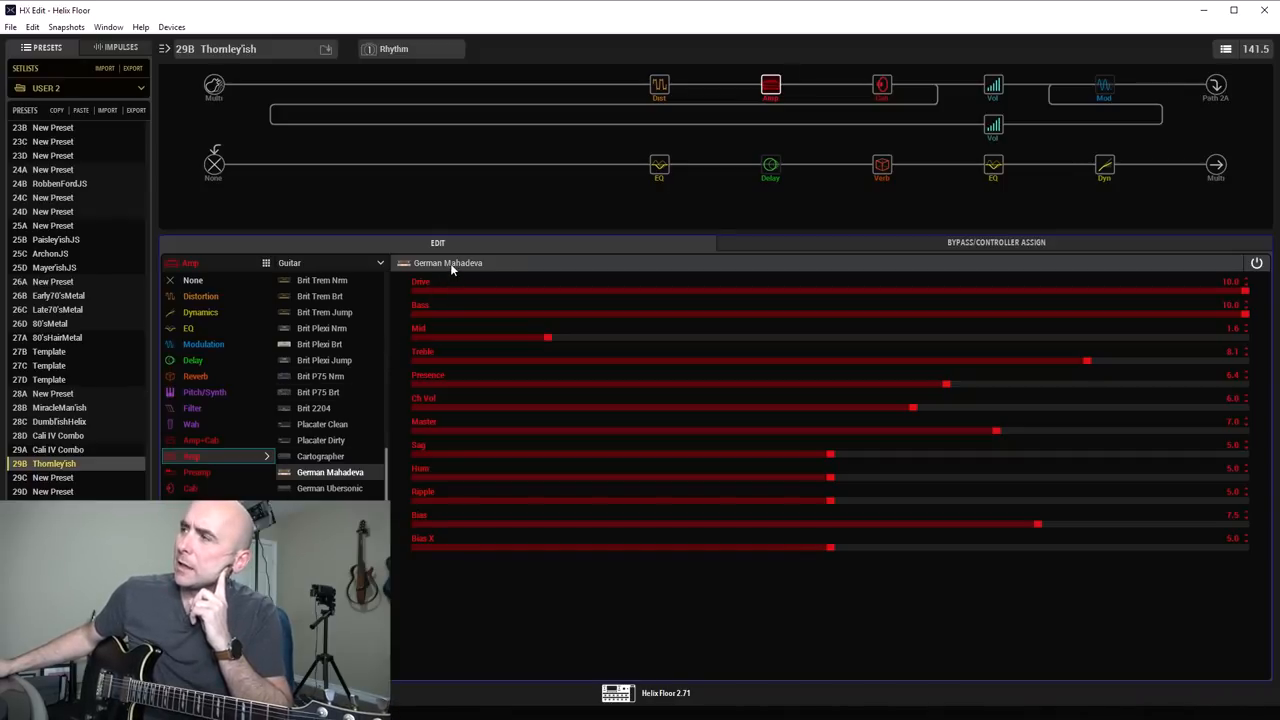
{"action": "mouse_move", "coordinate": [680, 256]}
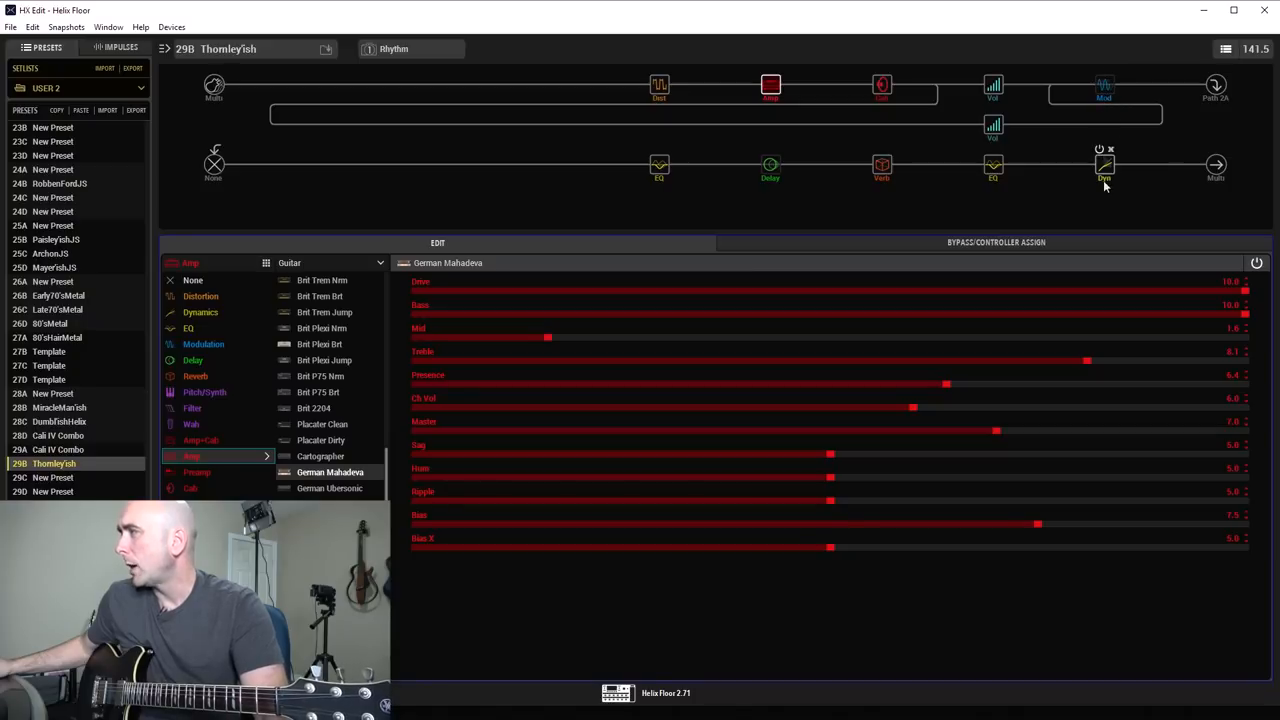
Step: View the LA Studio Comp settings, then the second Parametric EQ block with boosted lows and highs
{"action": "left_click", "coordinate": [1104, 165]}
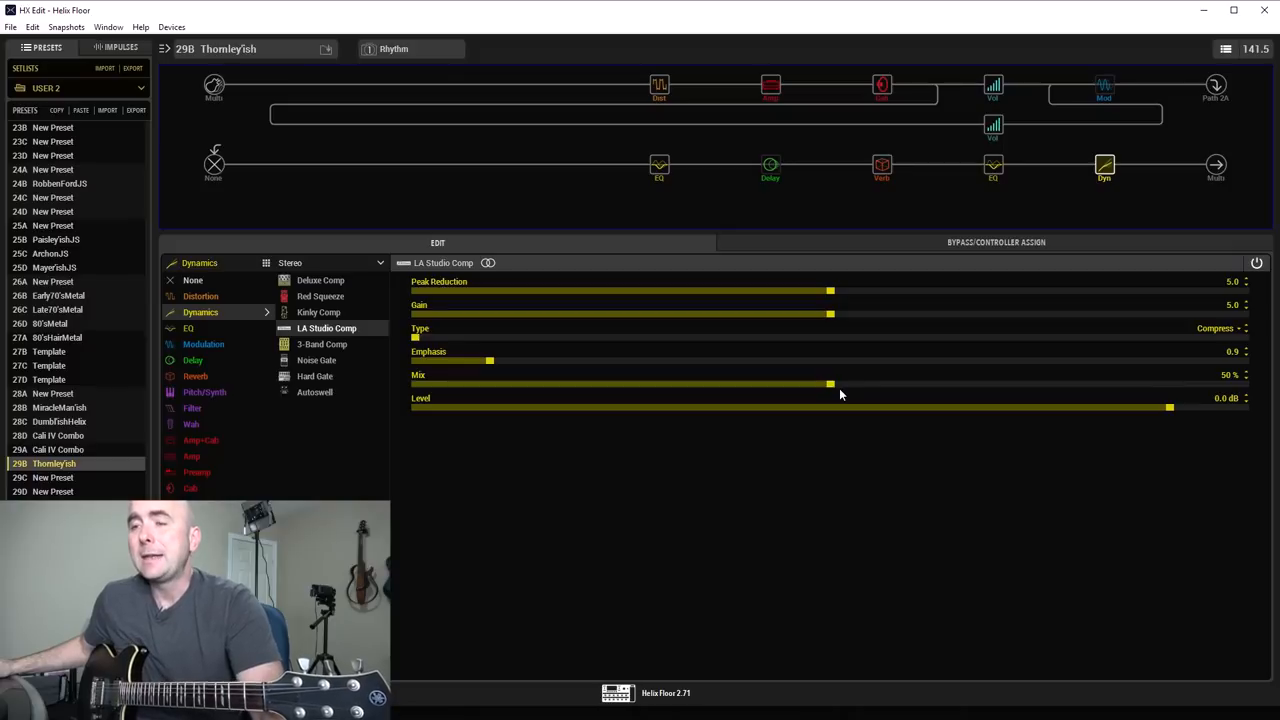
{"action": "mouse_move", "coordinate": [863, 399]}
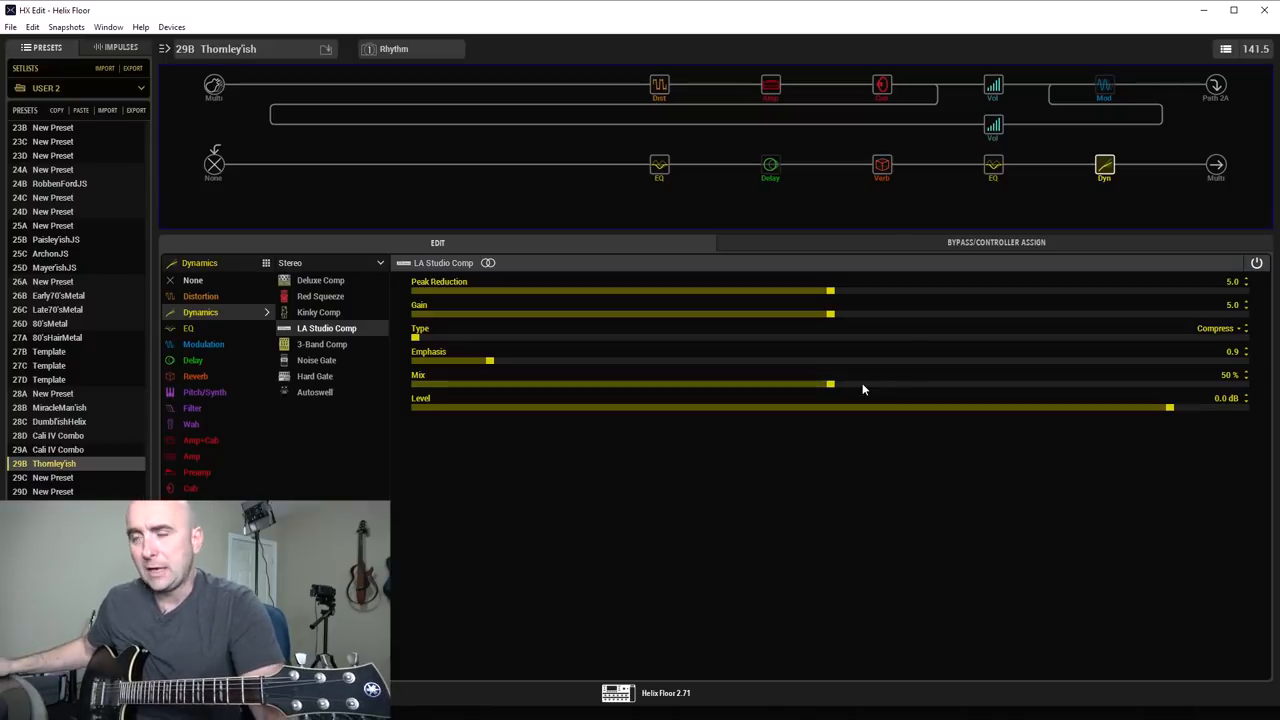
{"action": "left_click", "coordinate": [993, 165]}
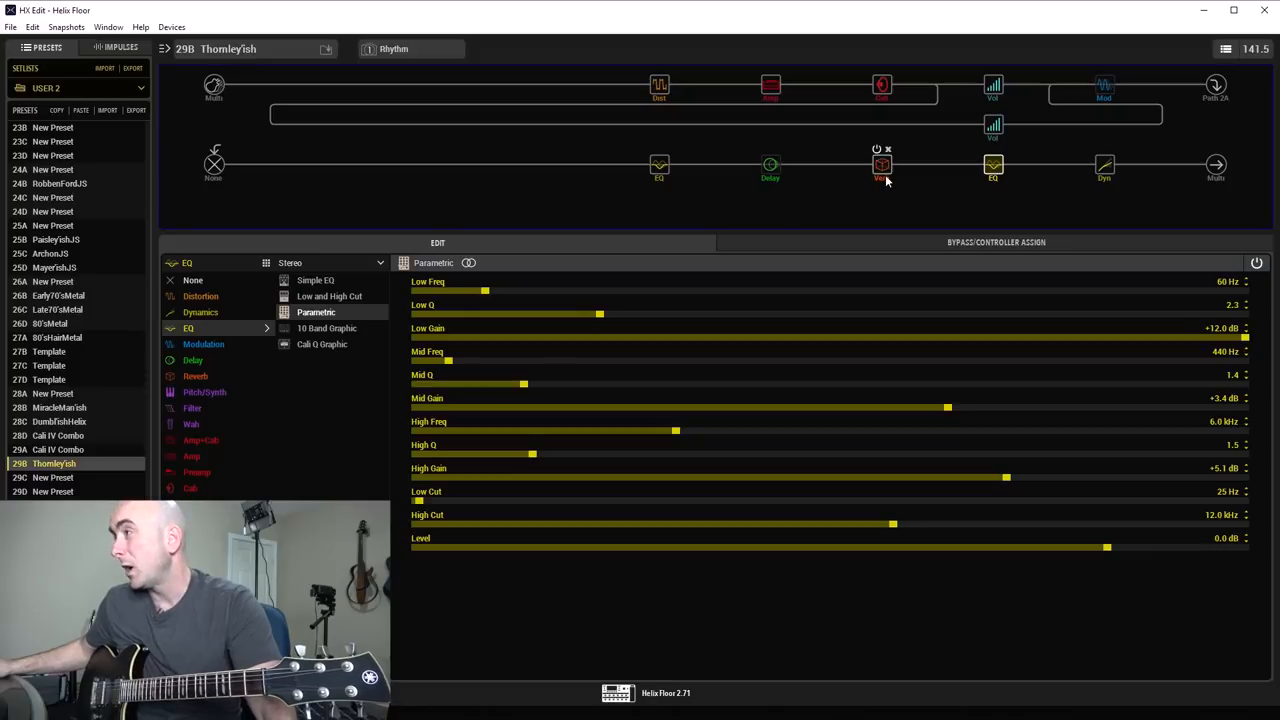
Step: Show the lower path's Room reverb block, with Decay 3.5 and Mix 25%
{"action": "left_click", "coordinate": [882, 163]}
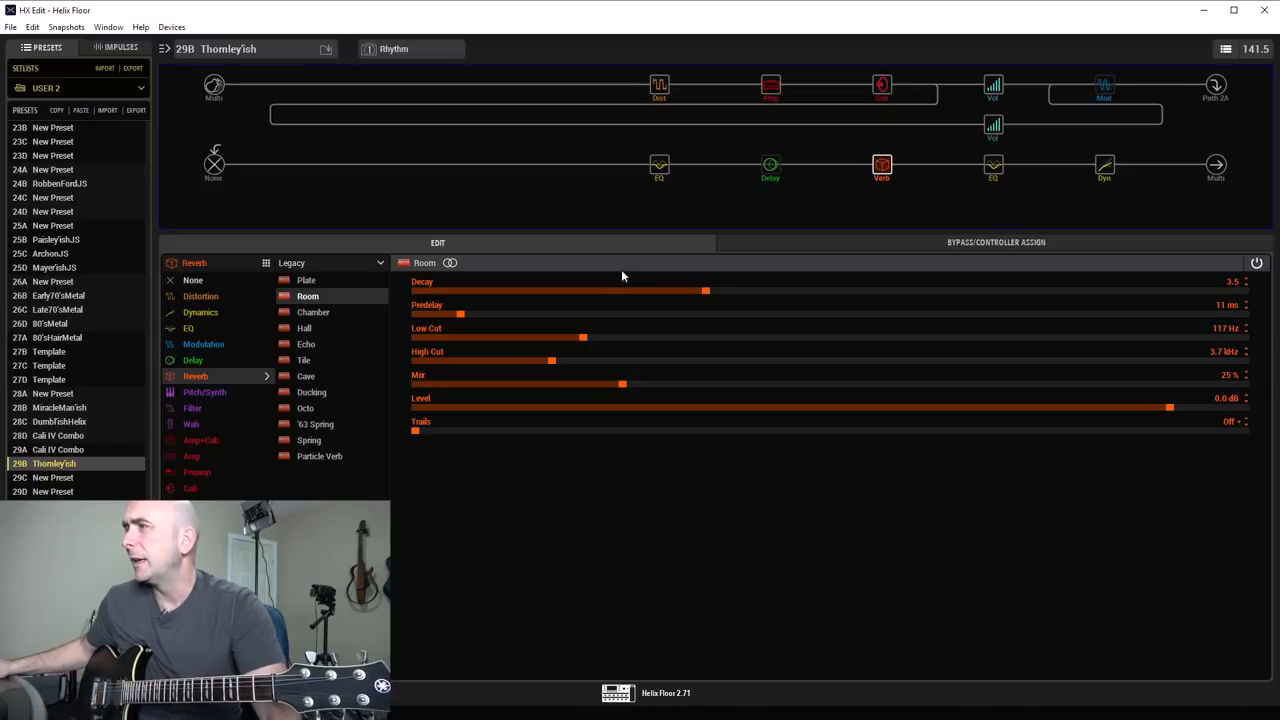
{"action": "mouse_move", "coordinate": [629, 317]}
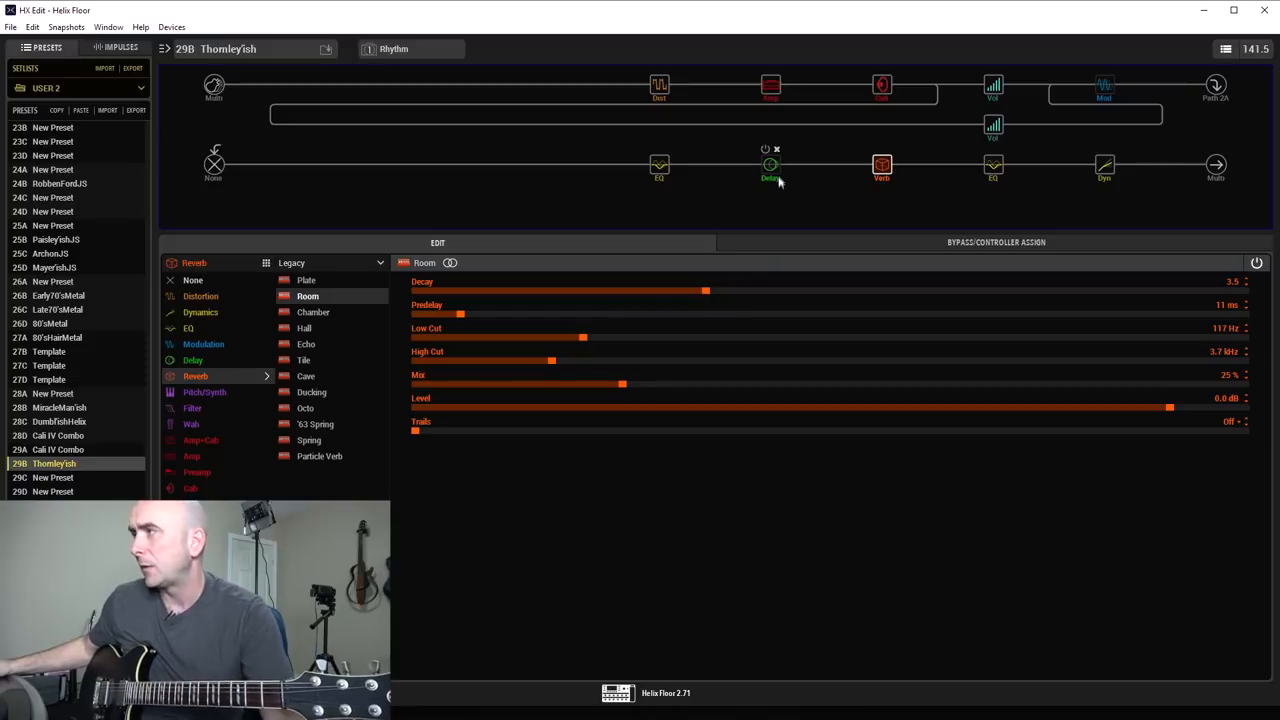
Step: View the Transistor Tape delay, preview the LeadDly snapshot, then return to Rhythm
{"action": "left_click", "coordinate": [770, 164]}
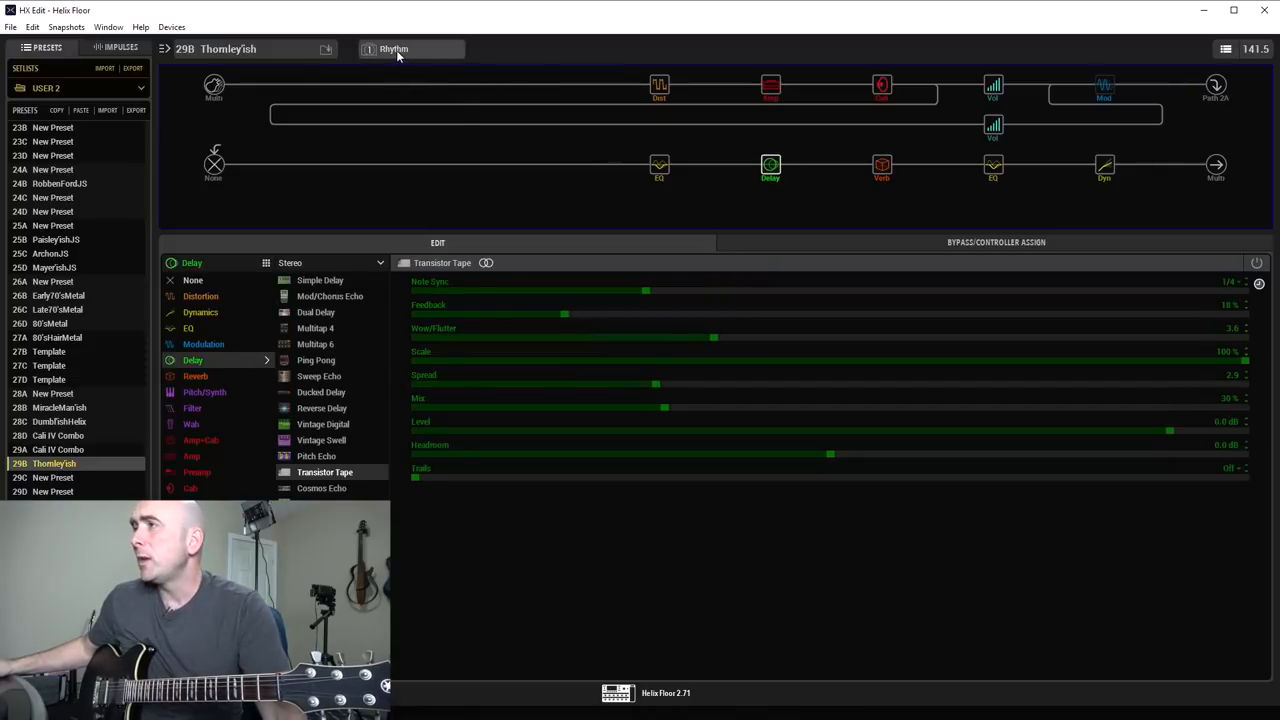
{"action": "left_click", "coordinate": [393, 48]}
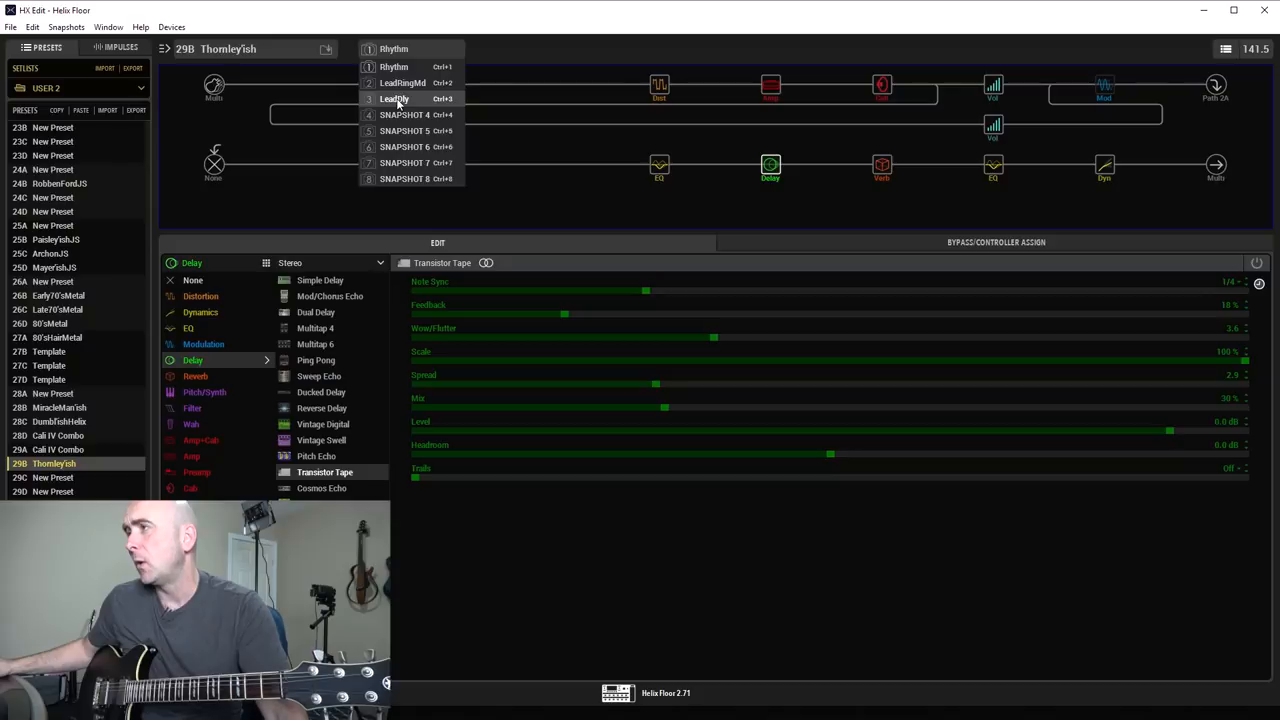
{"action": "left_click", "coordinate": [395, 98]}
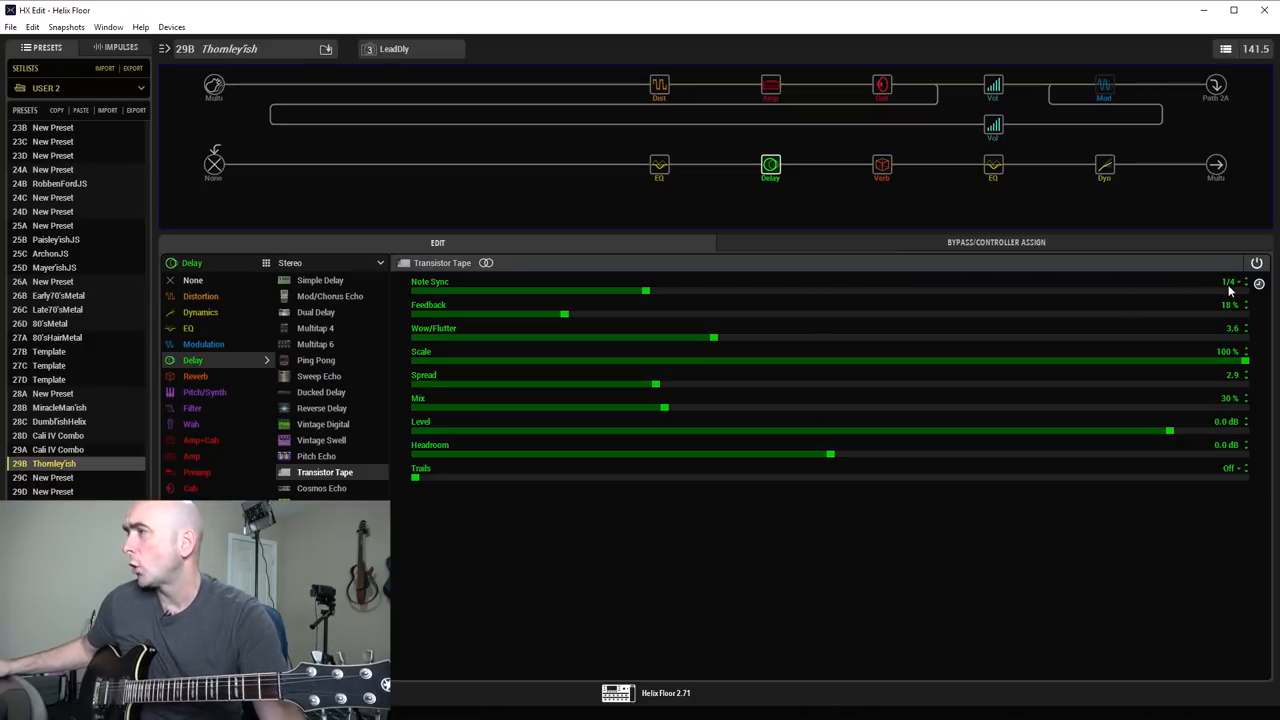
{"action": "mouse_move", "coordinate": [1170, 265]}
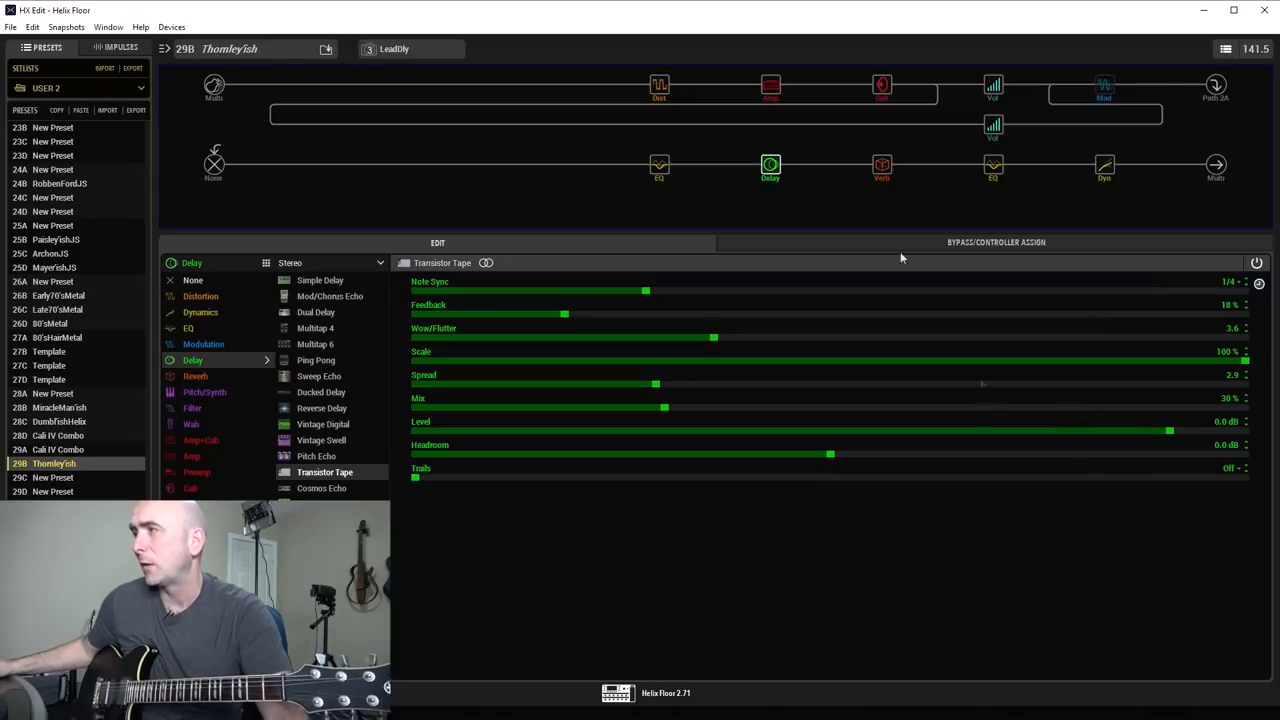
{"action": "left_click", "coordinate": [393, 48]}
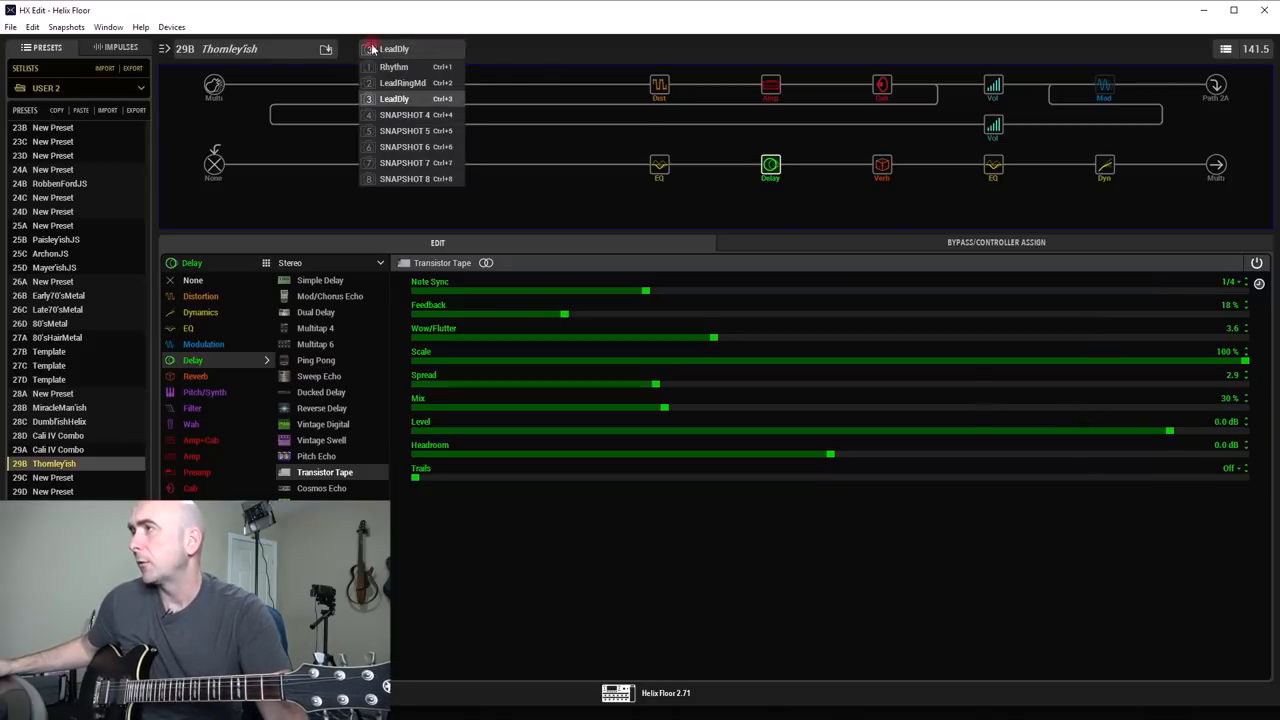
{"action": "left_click", "coordinate": [394, 66]}
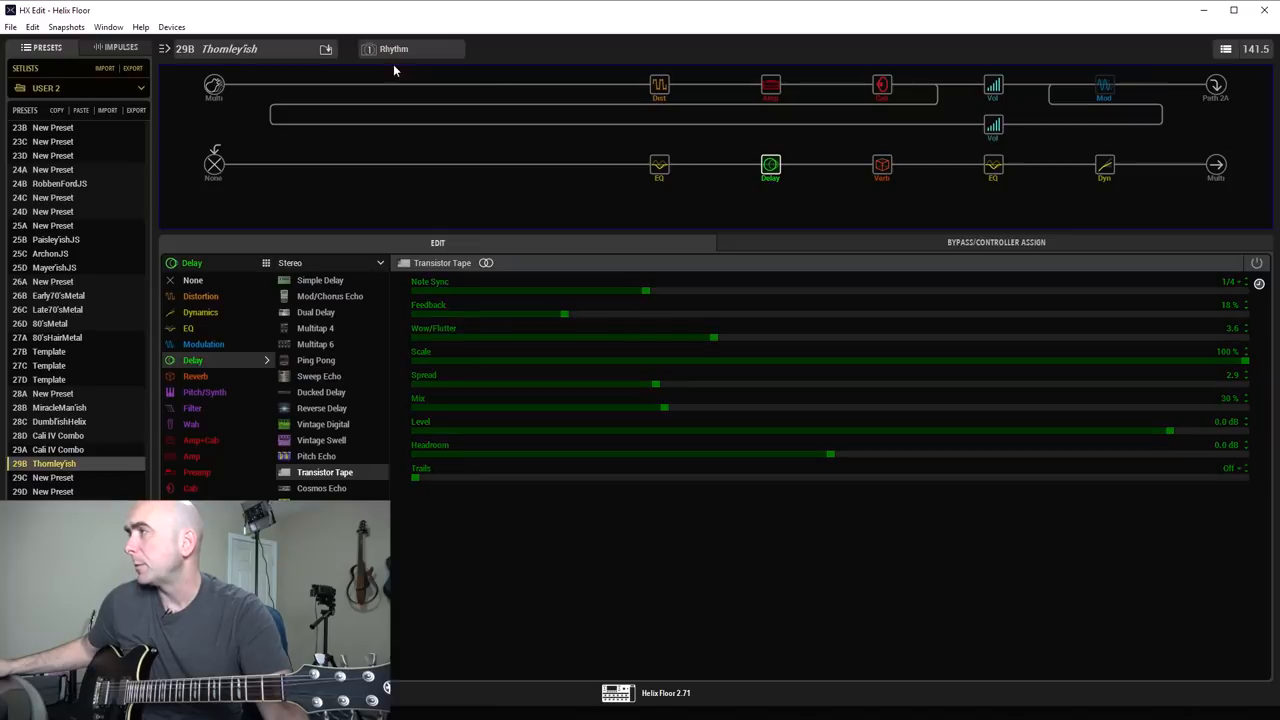
Step: Inspect the split crossover, then the Vol block, then the 1x12 Lead 80 cab
{"action": "left_click", "coordinate": [937, 83]}
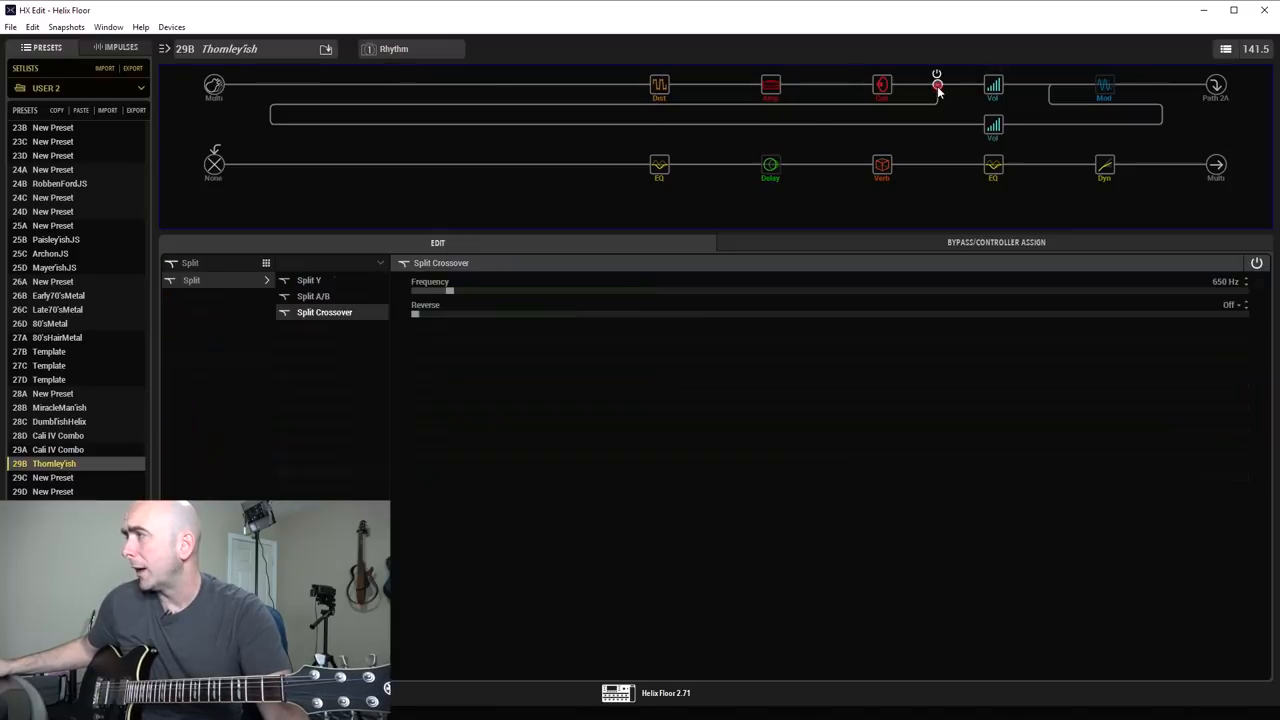
{"action": "left_click", "coordinate": [993, 84]}
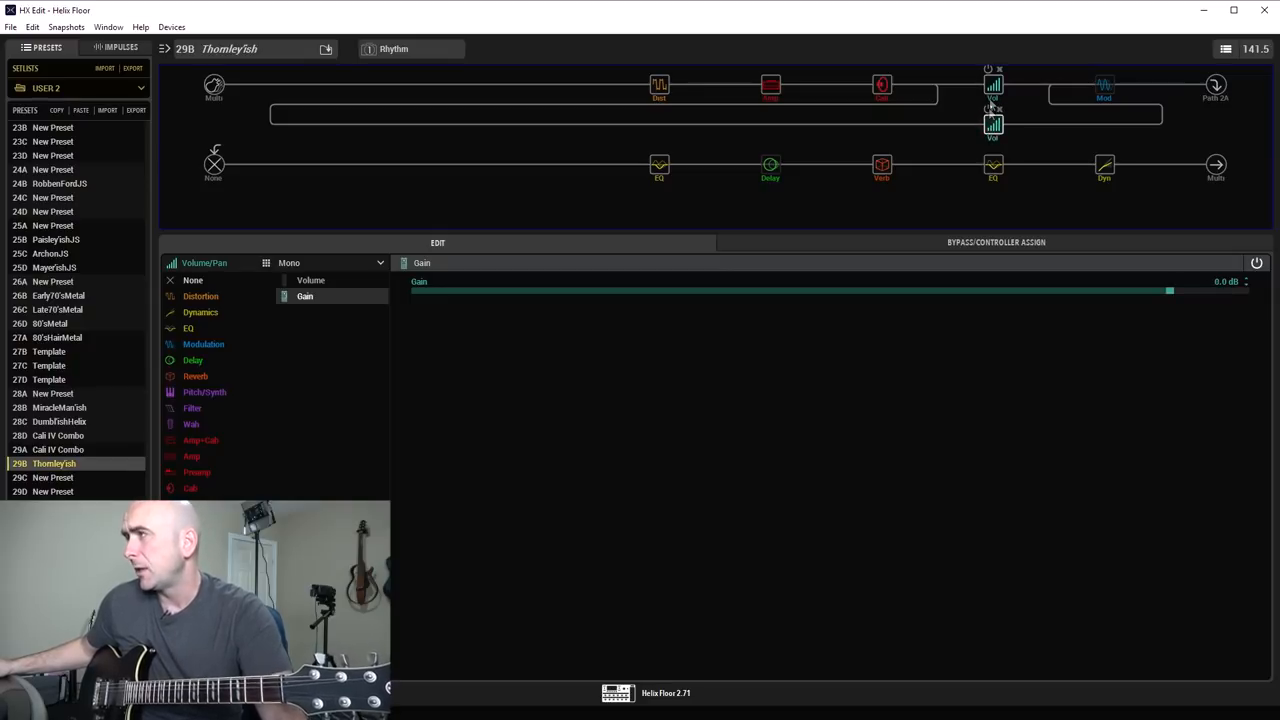
{"action": "left_click", "coordinate": [882, 84]}
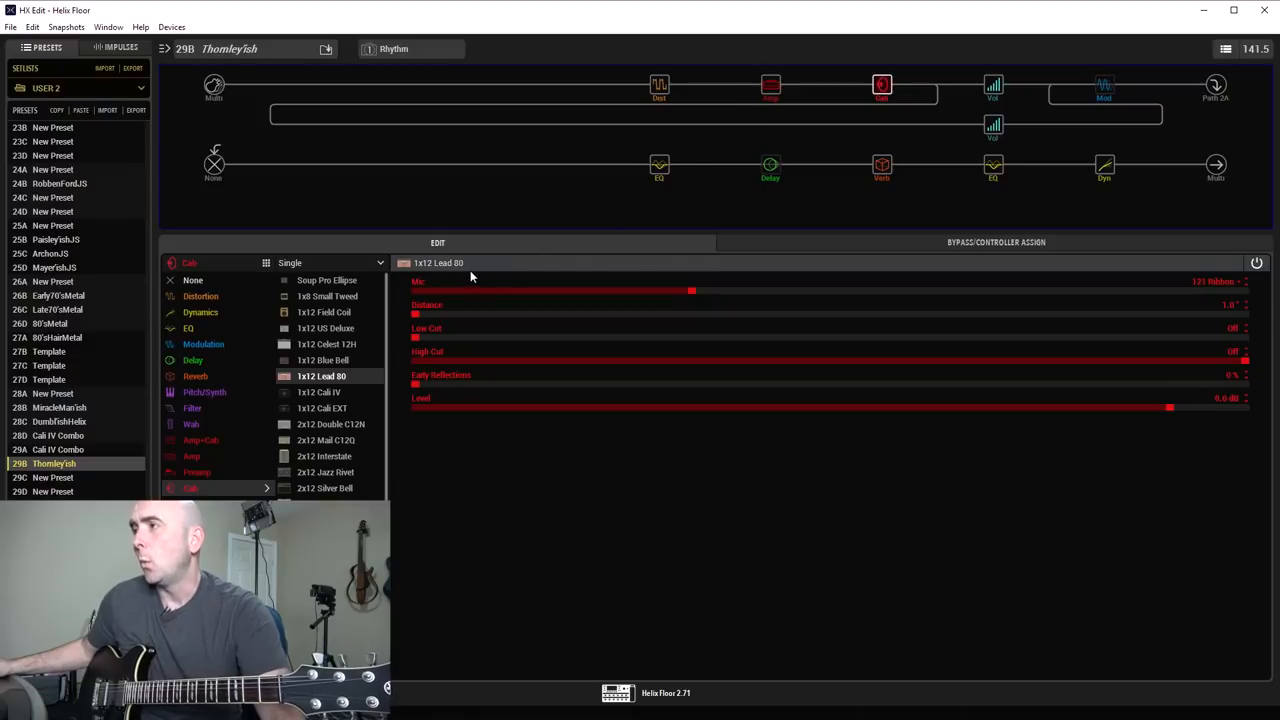
{"action": "mouse_move", "coordinate": [663, 293]}
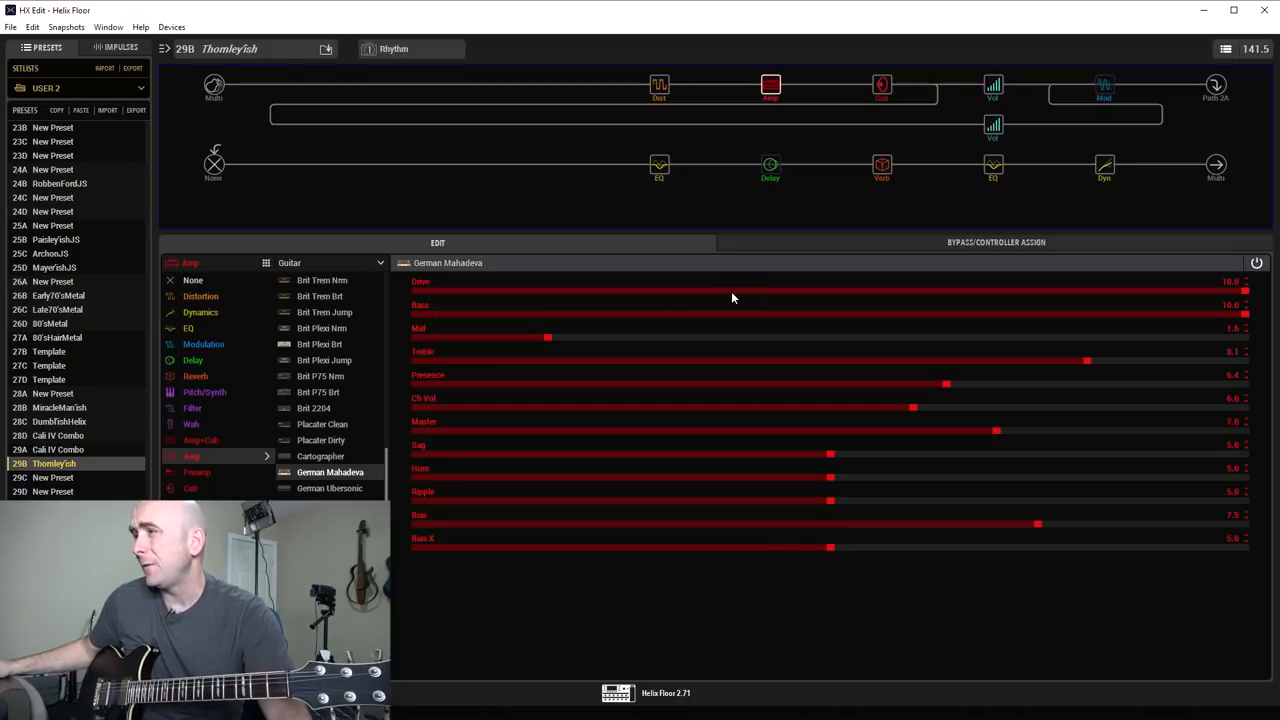
{"action": "mouse_move", "coordinate": [825, 346]}
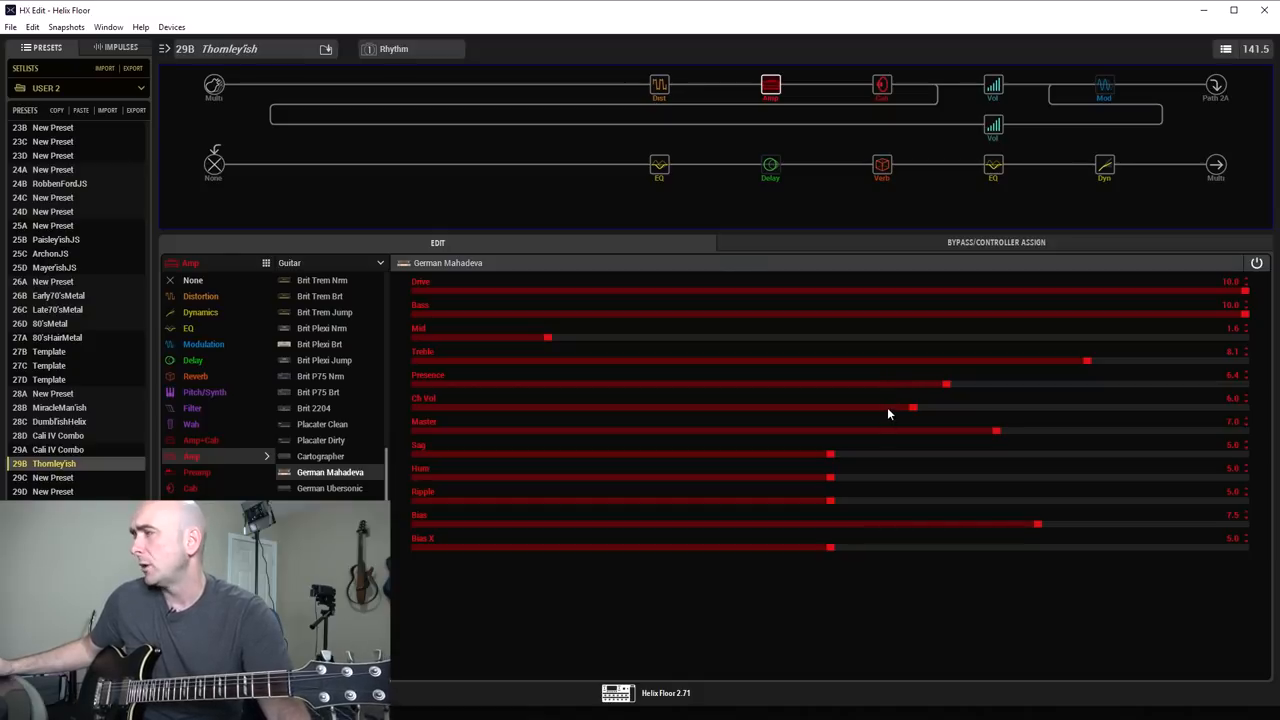
{"action": "mouse_move", "coordinate": [890, 435]}
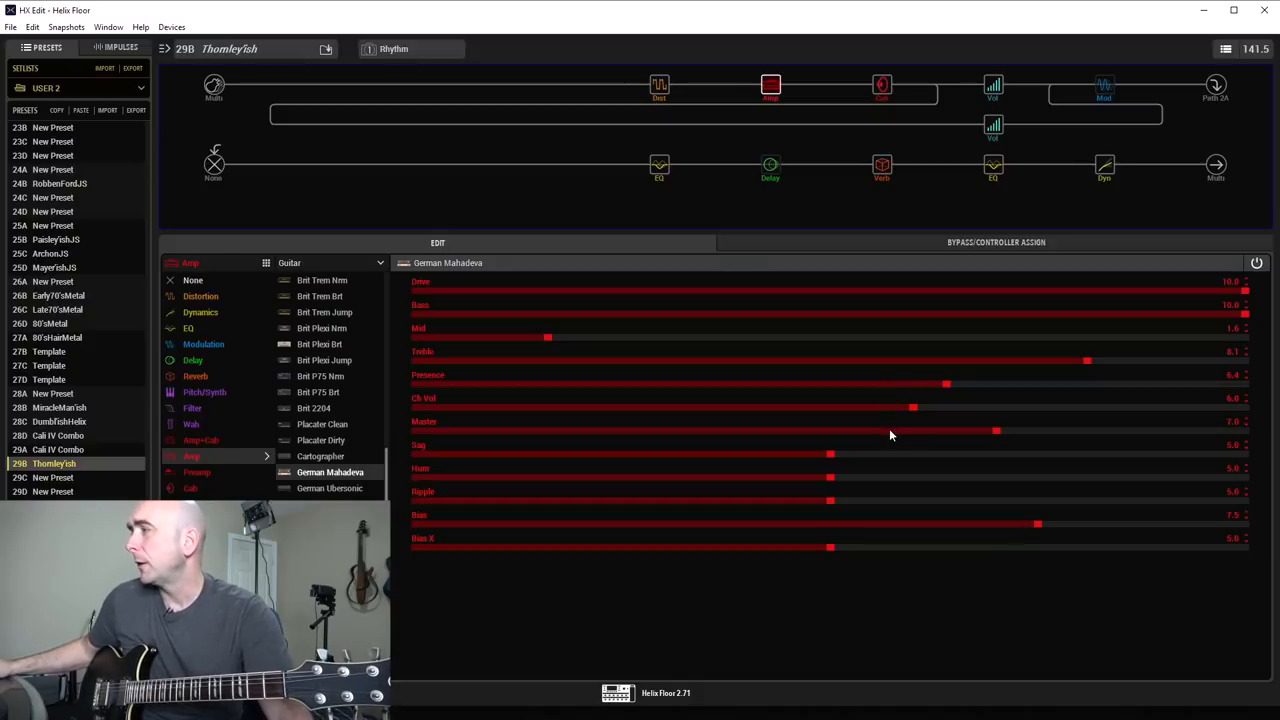
{"action": "mouse_move", "coordinate": [977, 486]}
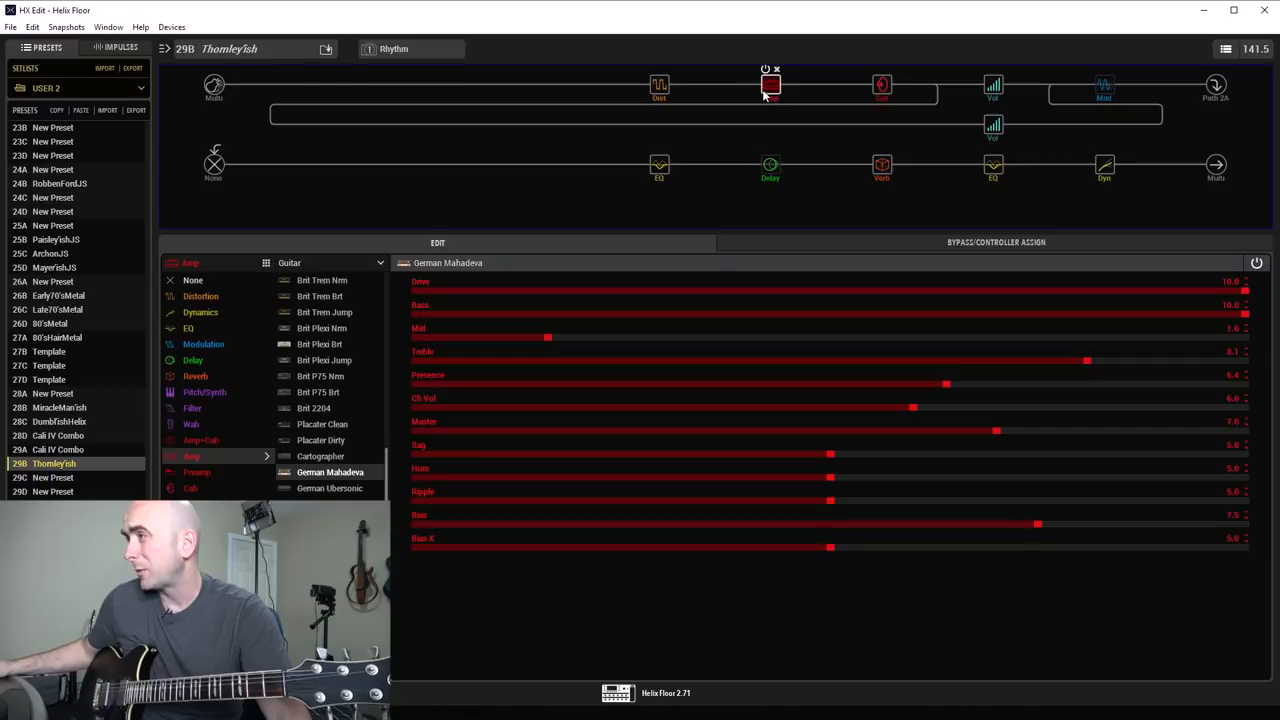
Step: Show the upper path's Kinky Boost block: Drive 1.5, Boost and Bright on
{"action": "left_click", "coordinate": [659, 85]}
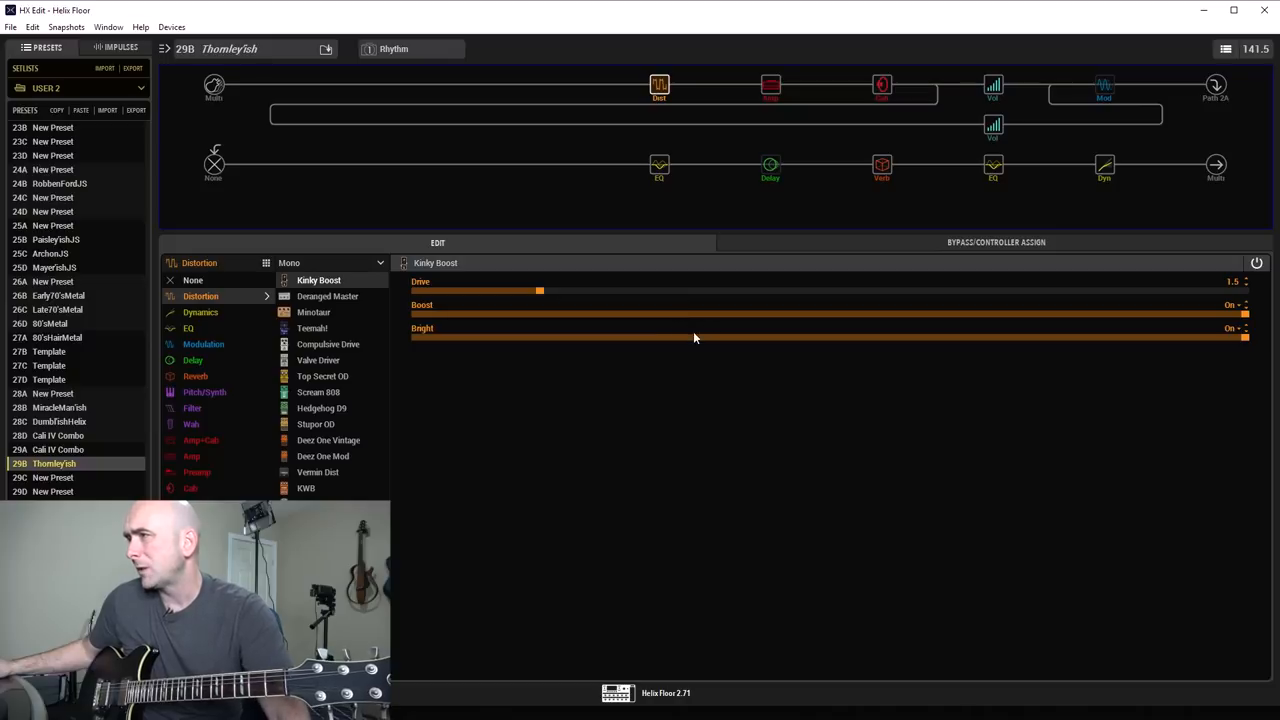
{"action": "mouse_move", "coordinate": [603, 294]}
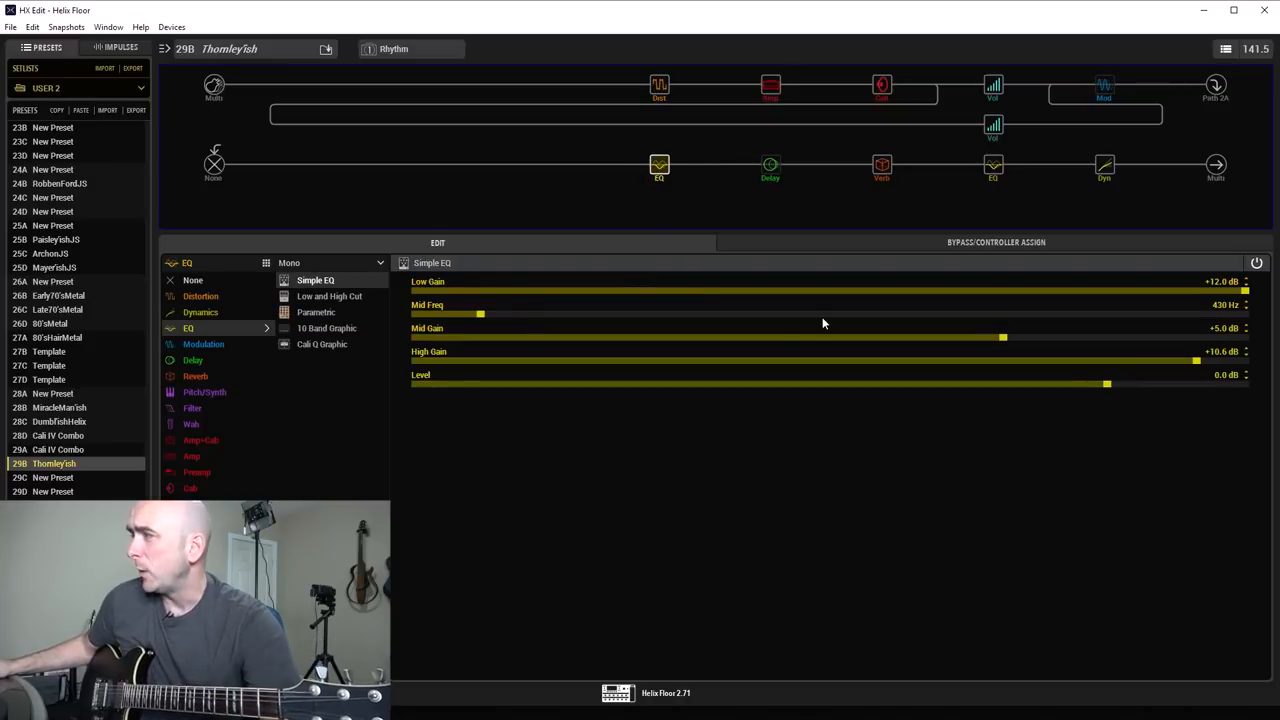
{"action": "mouse_move", "coordinate": [816, 375]}
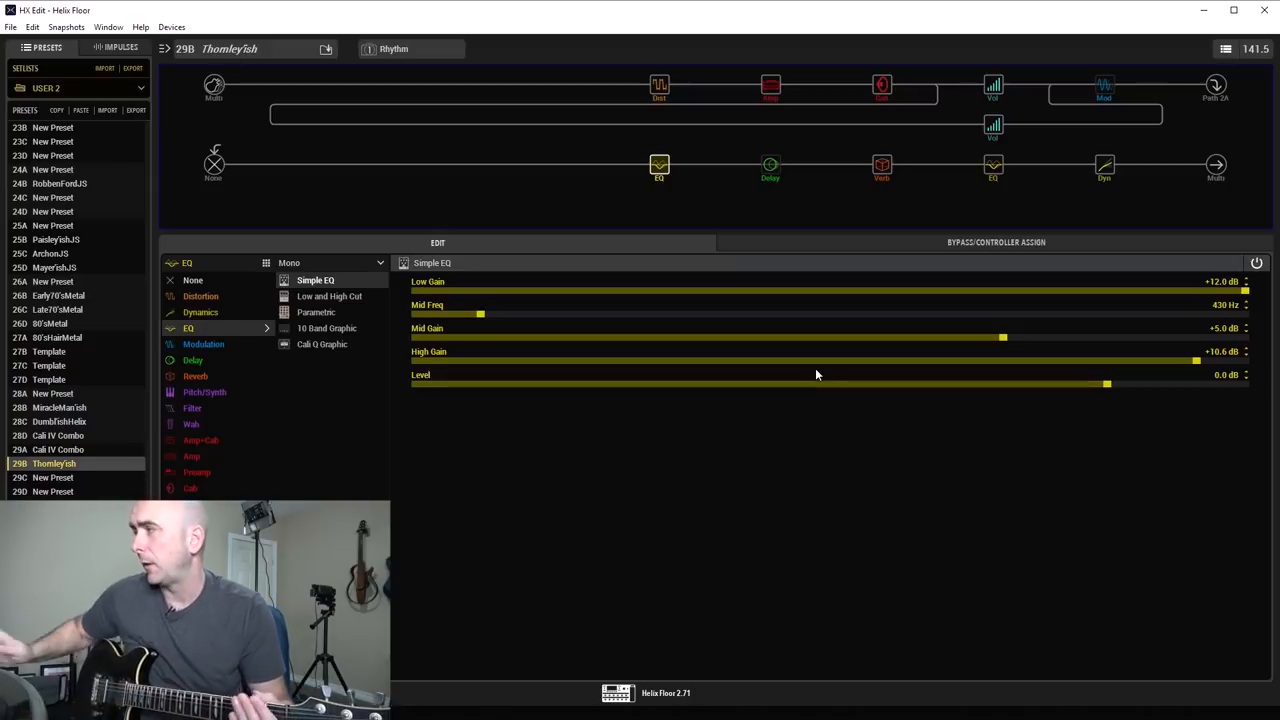
{"action": "mouse_move", "coordinate": [918, 290]}
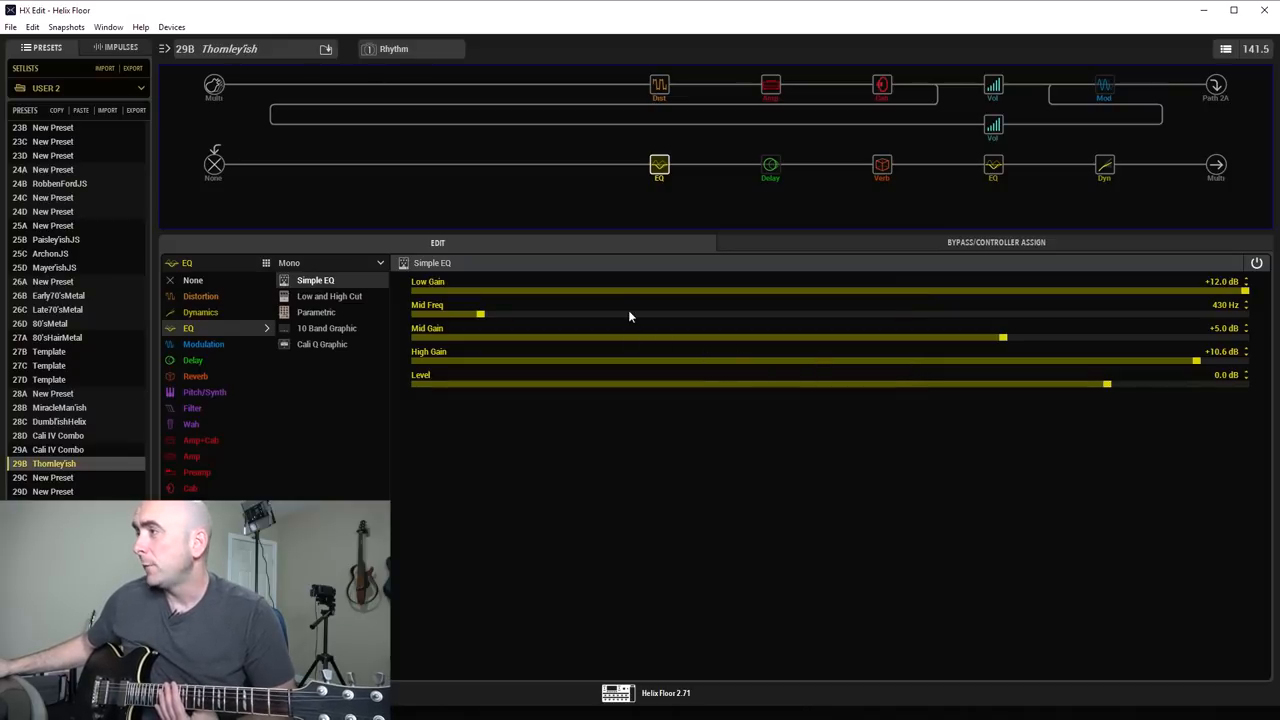
{"action": "mouse_move", "coordinate": [1137, 344]}
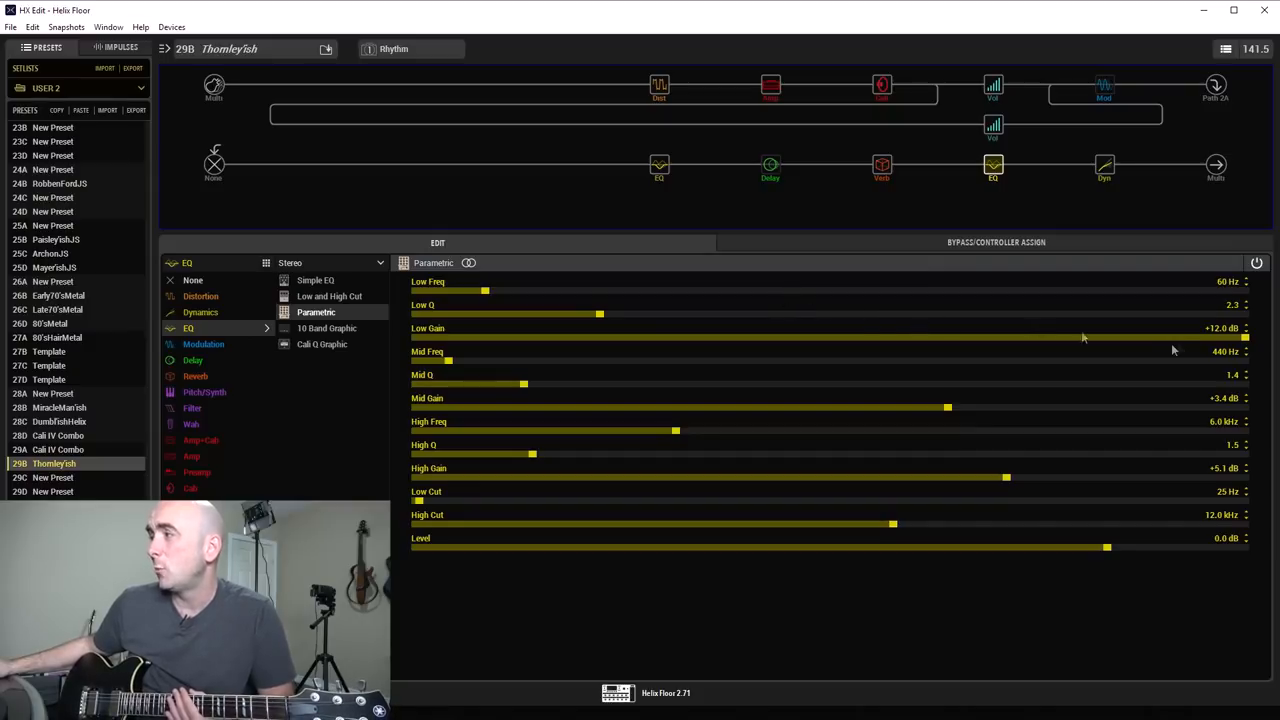
{"action": "mouse_move", "coordinate": [1178, 350]}
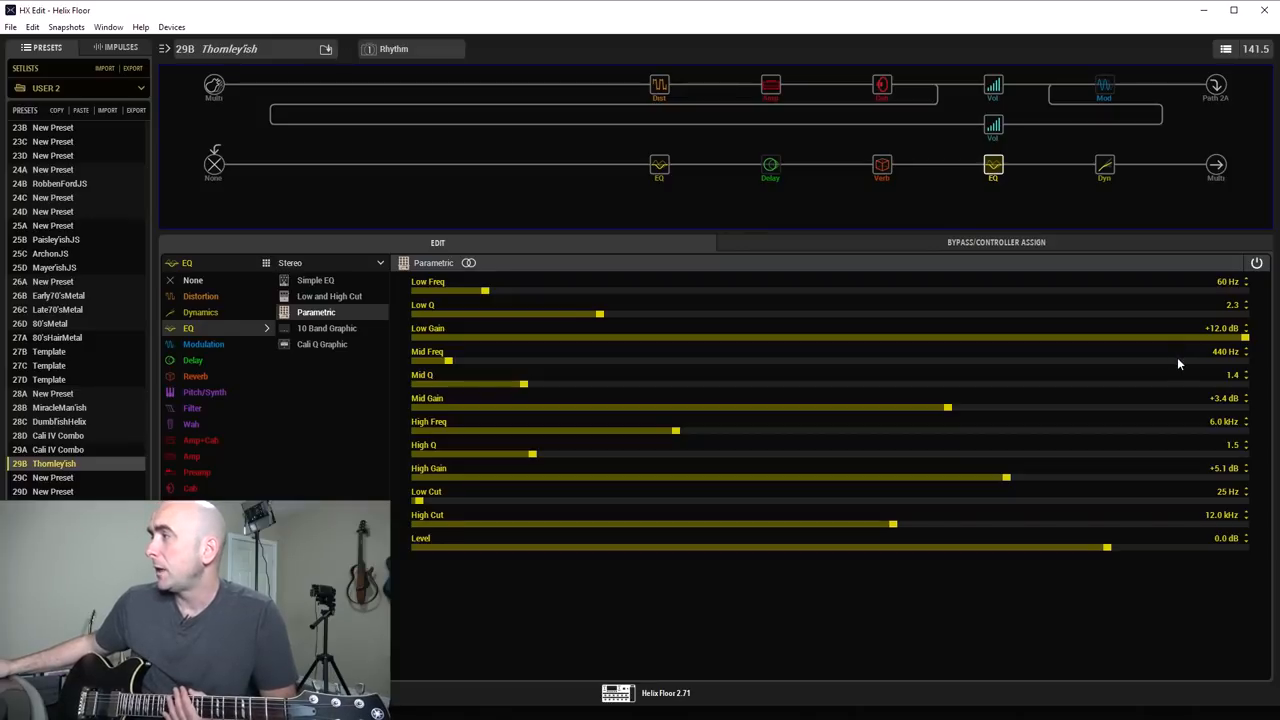
{"action": "mouse_move", "coordinate": [1190, 384]}
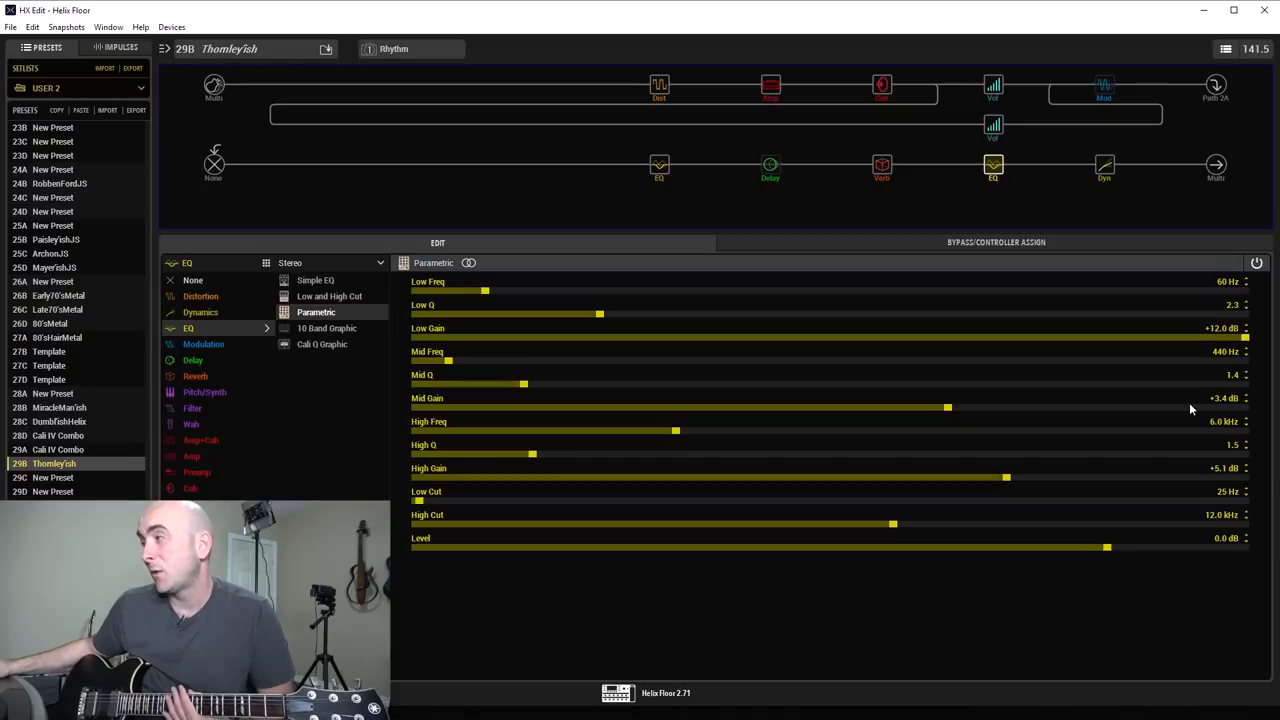
{"action": "mouse_move", "coordinate": [1191, 431]}
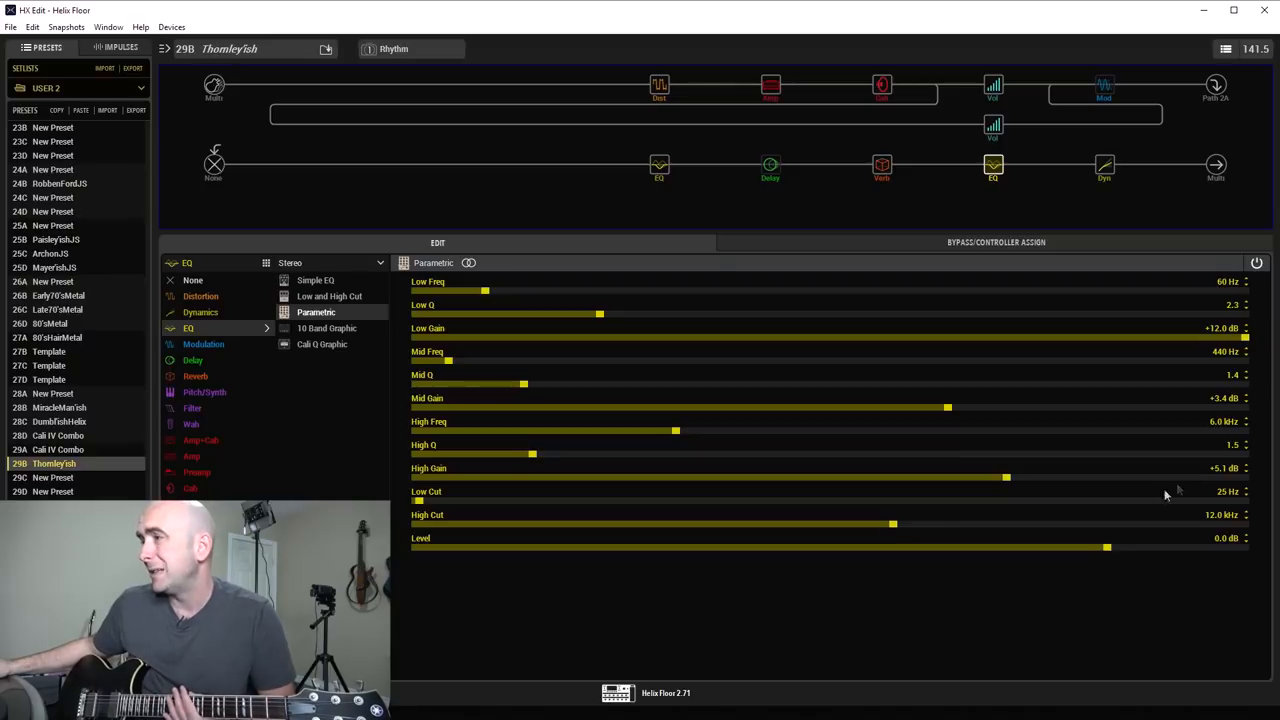
{"action": "mouse_move", "coordinate": [1158, 504]}
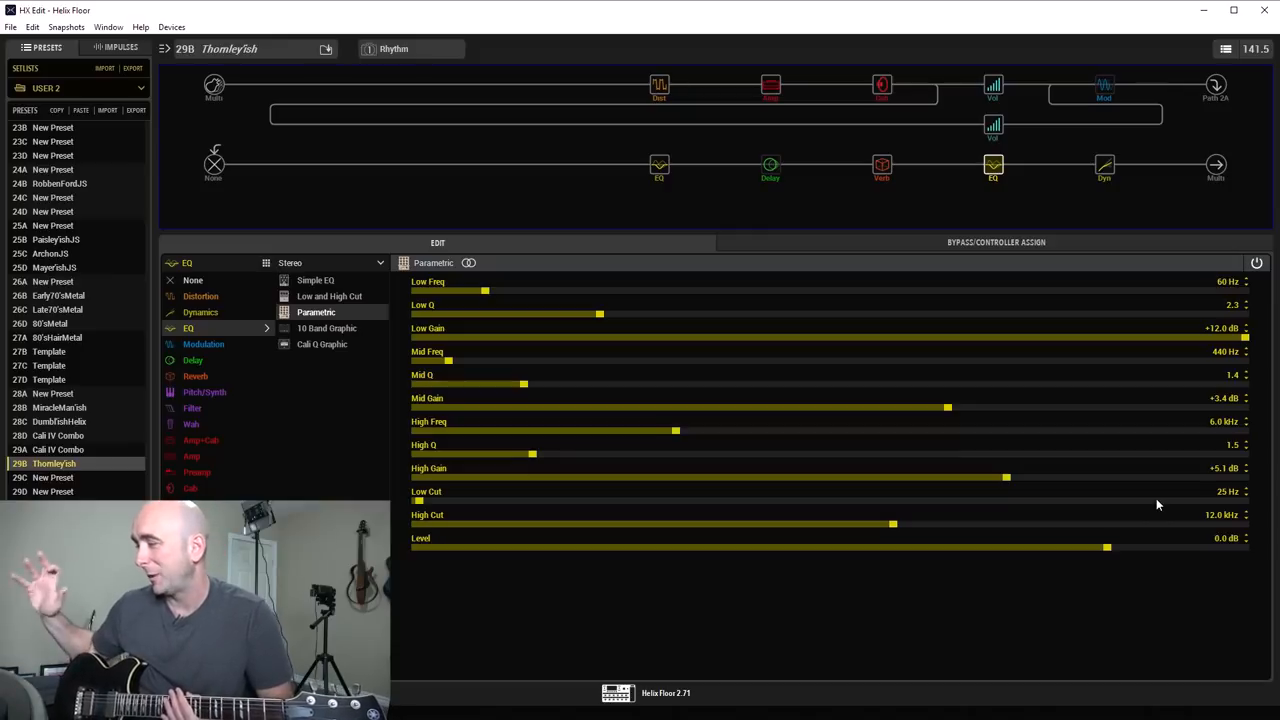
{"action": "mouse_move", "coordinate": [1151, 441]}
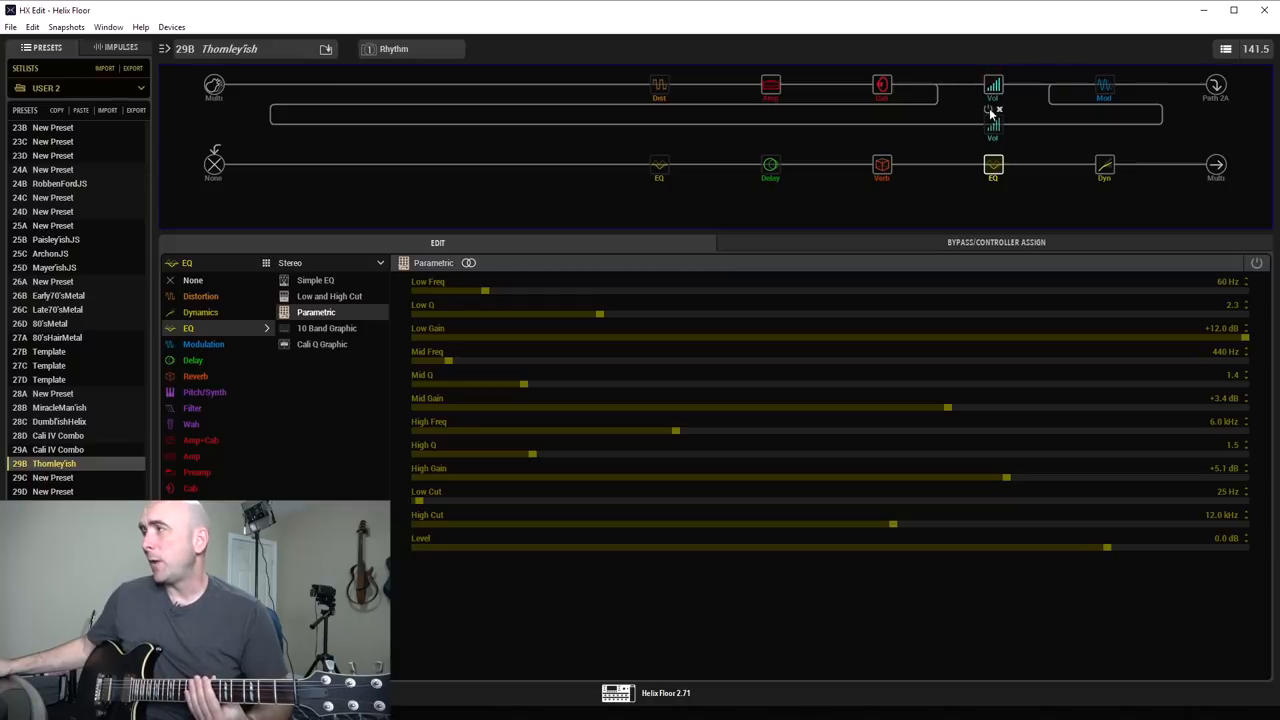
Step: Open the Path A Volume/Pan Gain block, set at +8.0 dB
{"action": "left_click", "coordinate": [993, 84]}
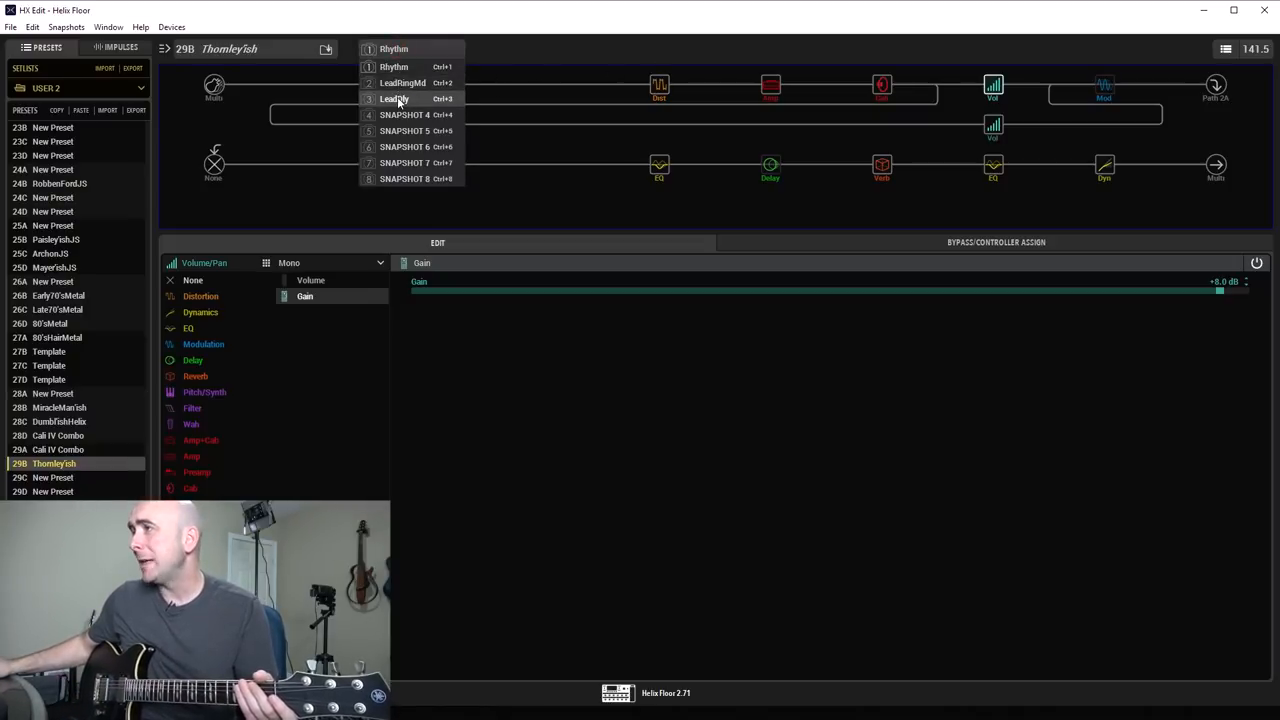
{"action": "left_click", "coordinate": [395, 98]}
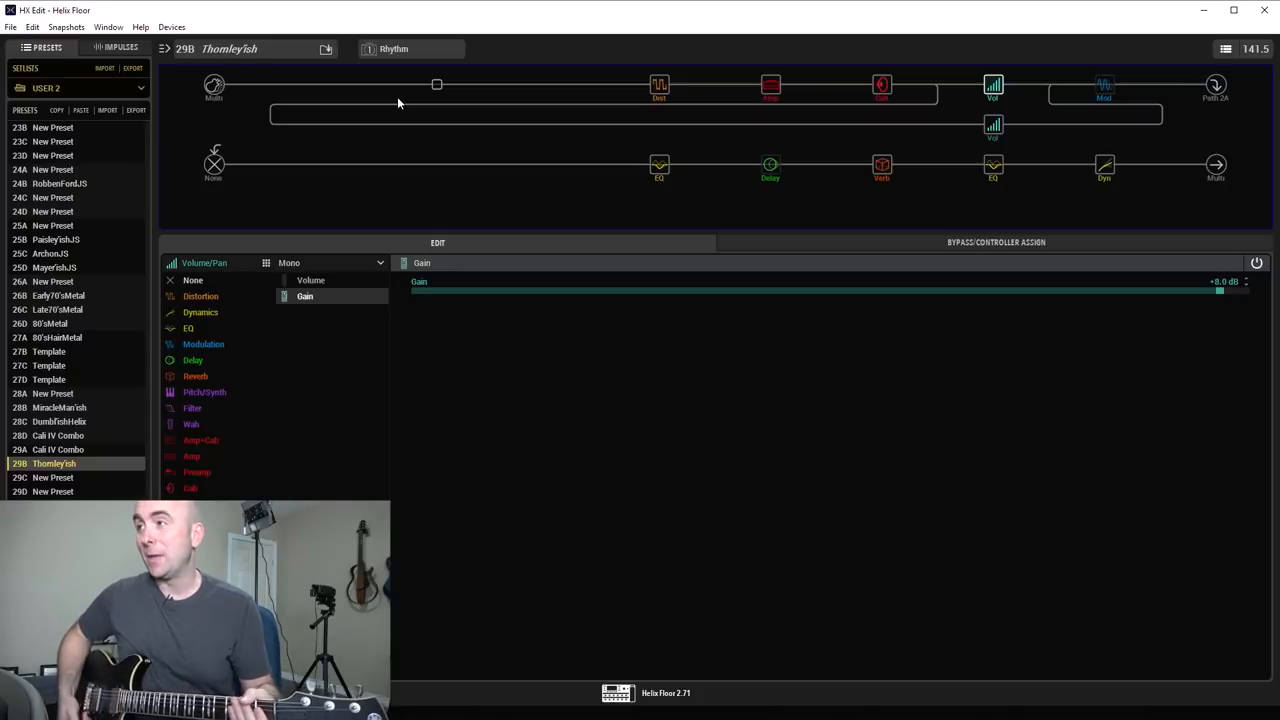
Step: Turn on the Multi input block's Input Gate (Threshold -72.0 dB, Decay 500 ms)
{"action": "left_click", "coordinate": [213, 85]}
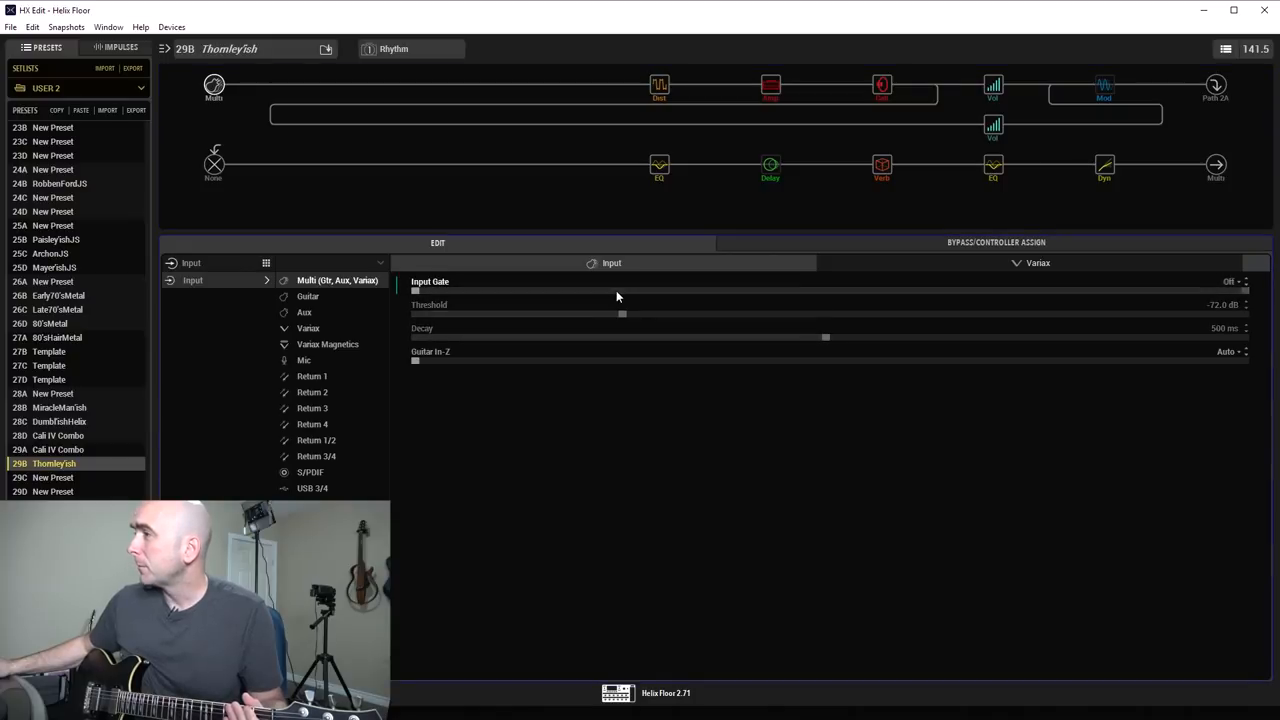
{"action": "left_click", "coordinate": [1232, 281]}
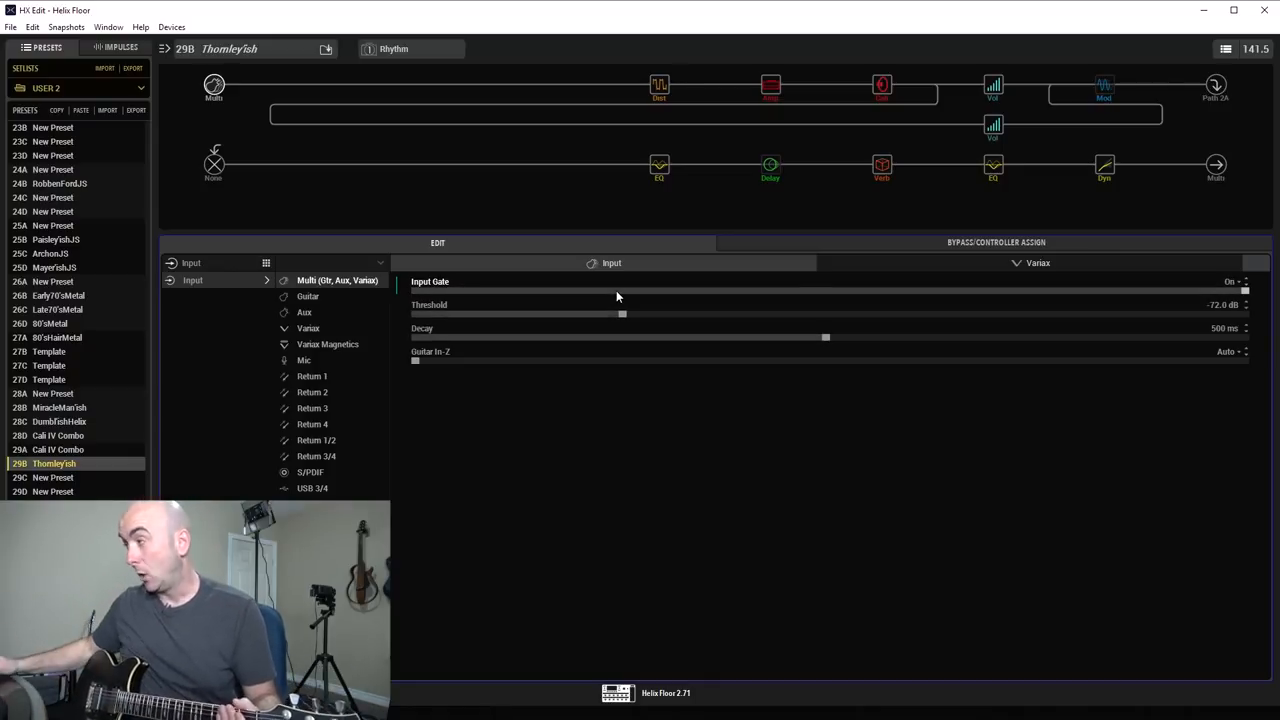
{"action": "mouse_move", "coordinate": [680, 229]}
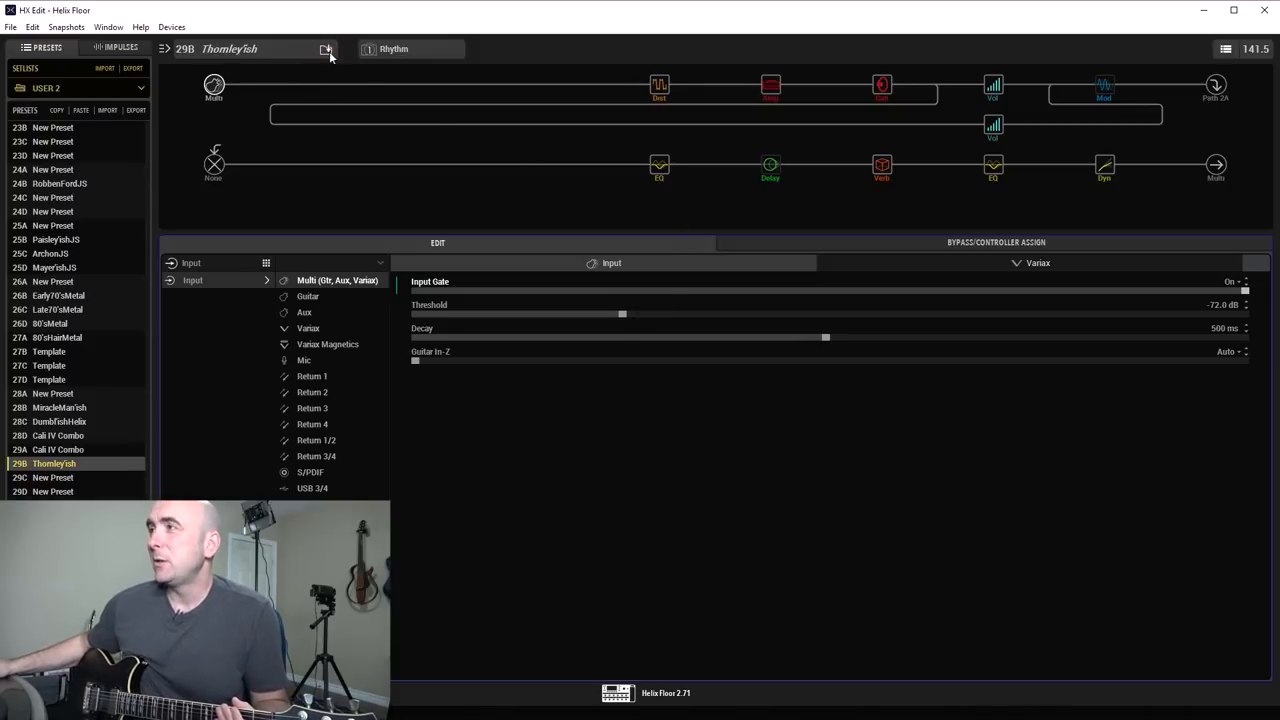
Step: Switch the Thomley'ish preset to the LeadRingMd snapshot
{"action": "left_click", "coordinate": [393, 49]}
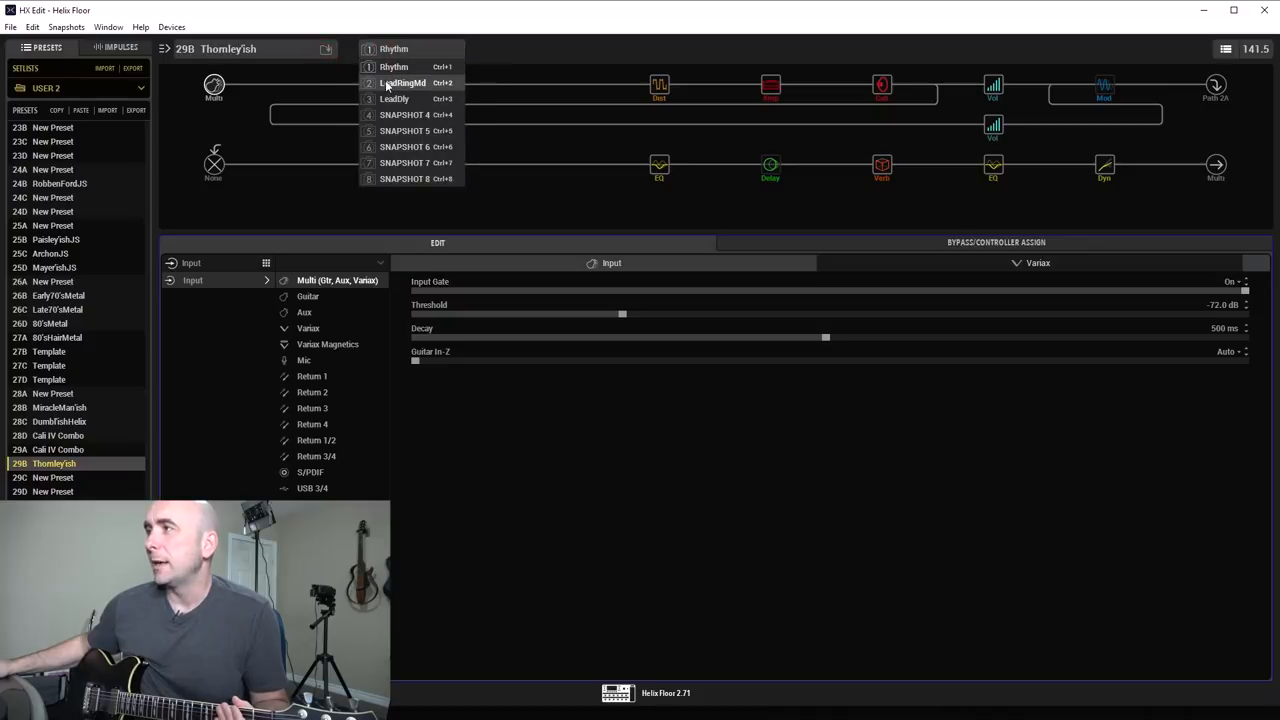
{"action": "left_click", "coordinate": [402, 82]}
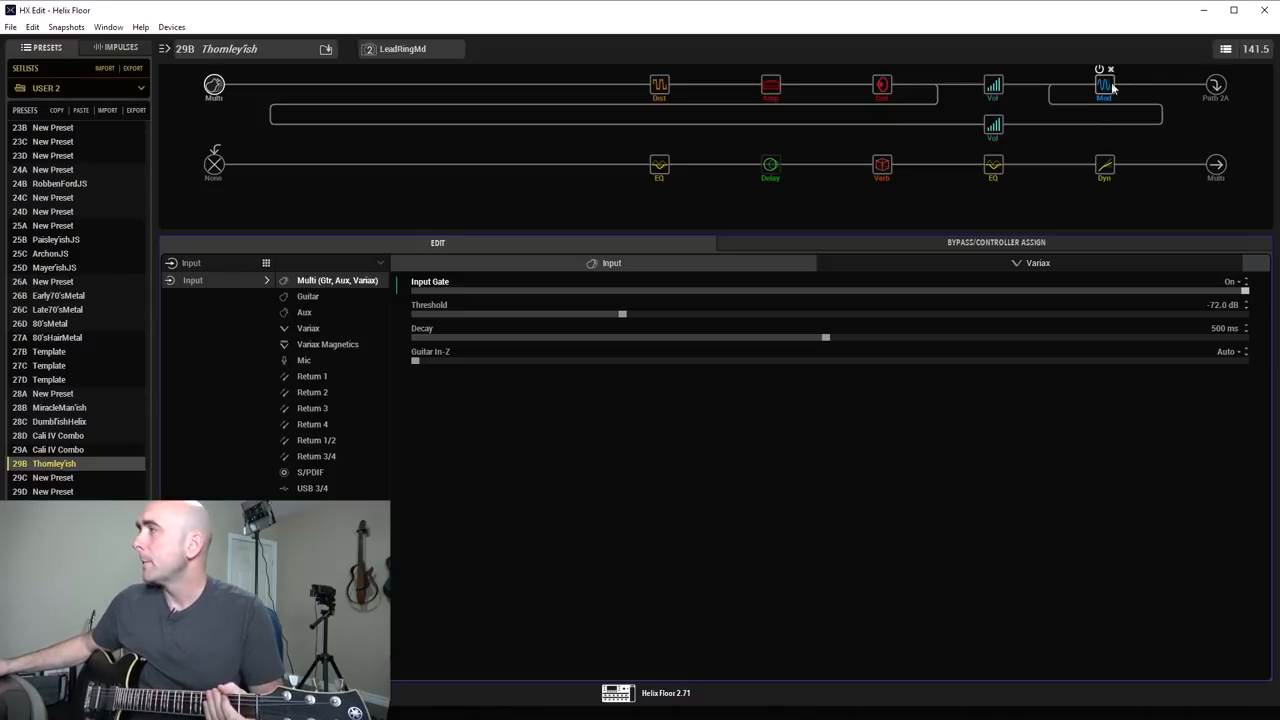
Step: Open the Path A AM Ring Mod block and check its pedal-assigned Mix at 50%
{"action": "left_click", "coordinate": [1104, 84]}
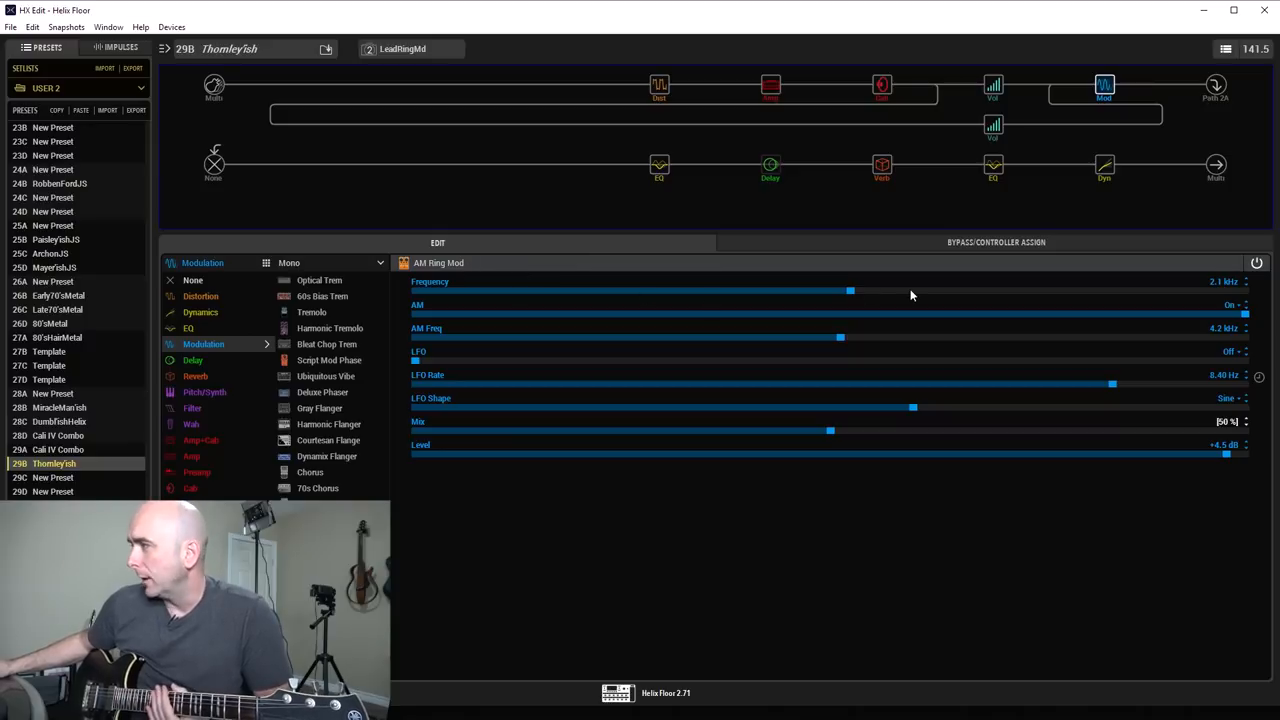
{"action": "mouse_move", "coordinate": [1218, 292]}
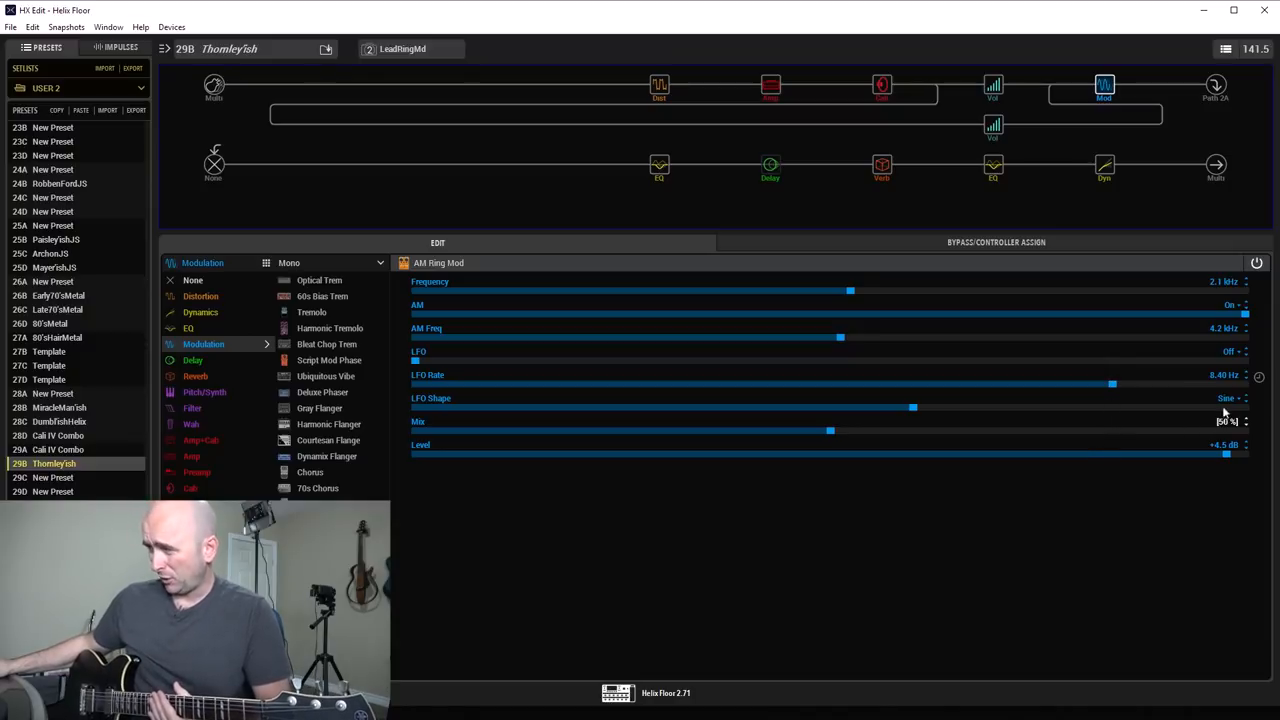
{"action": "left_click", "coordinate": [1227, 421]}
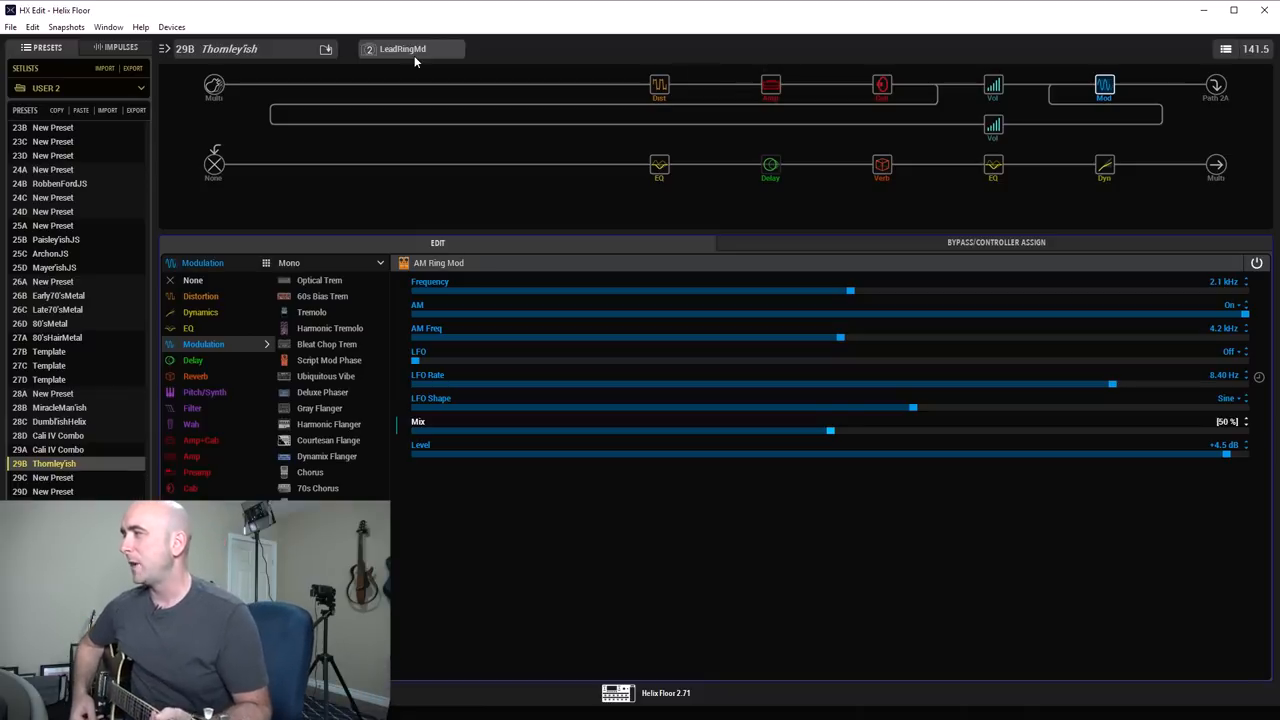
Step: Sweep the AM Ring Mod Mix between 50% and 80%, ending at 80%
{"action": "left_click_drag", "start_coordinate": [830, 430], "coordinate": [1080, 430]}
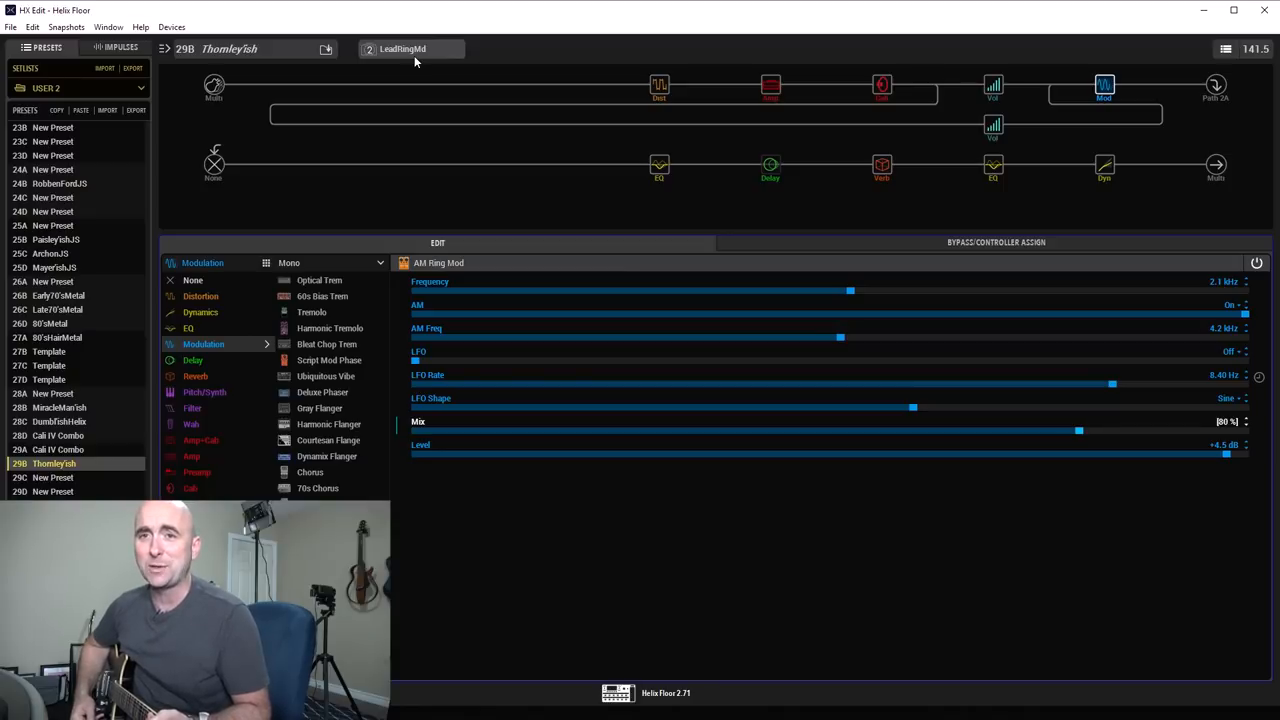
{"action": "left_click_drag", "start_coordinate": [1078, 430], "coordinate": [830, 430]}
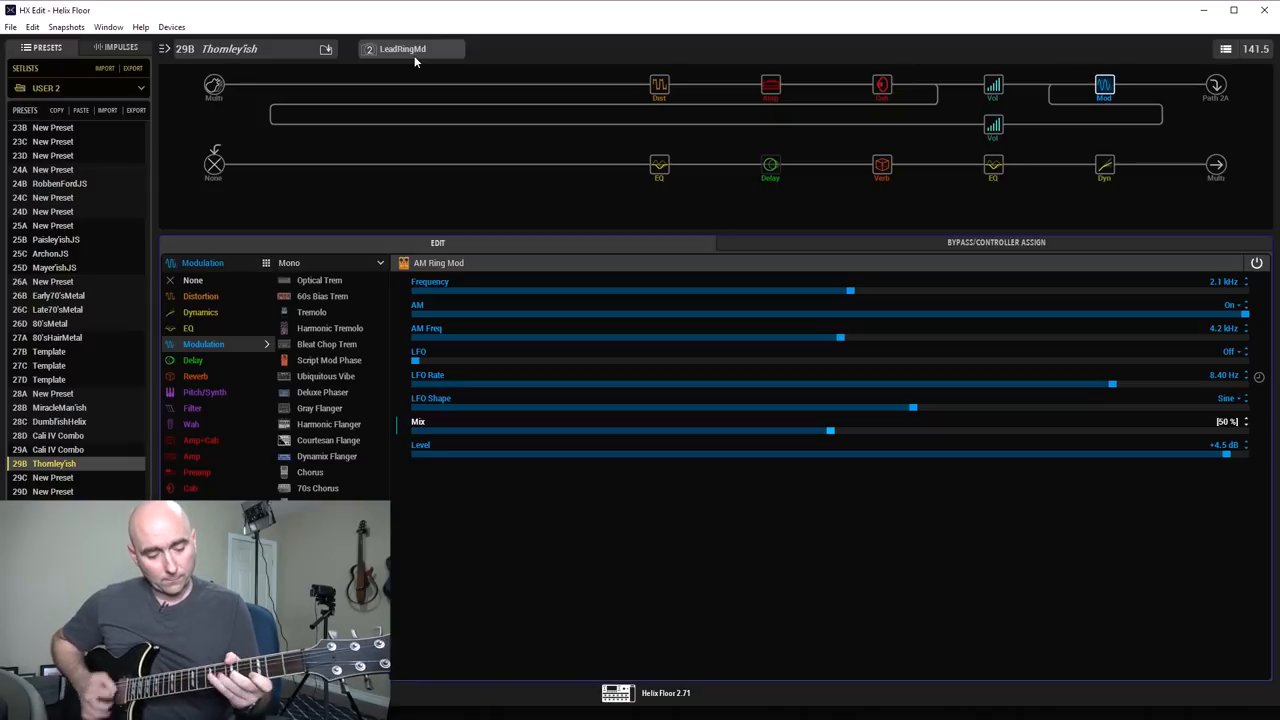
{"action": "left_click_drag", "start_coordinate": [830, 430], "coordinate": [1080, 430]}
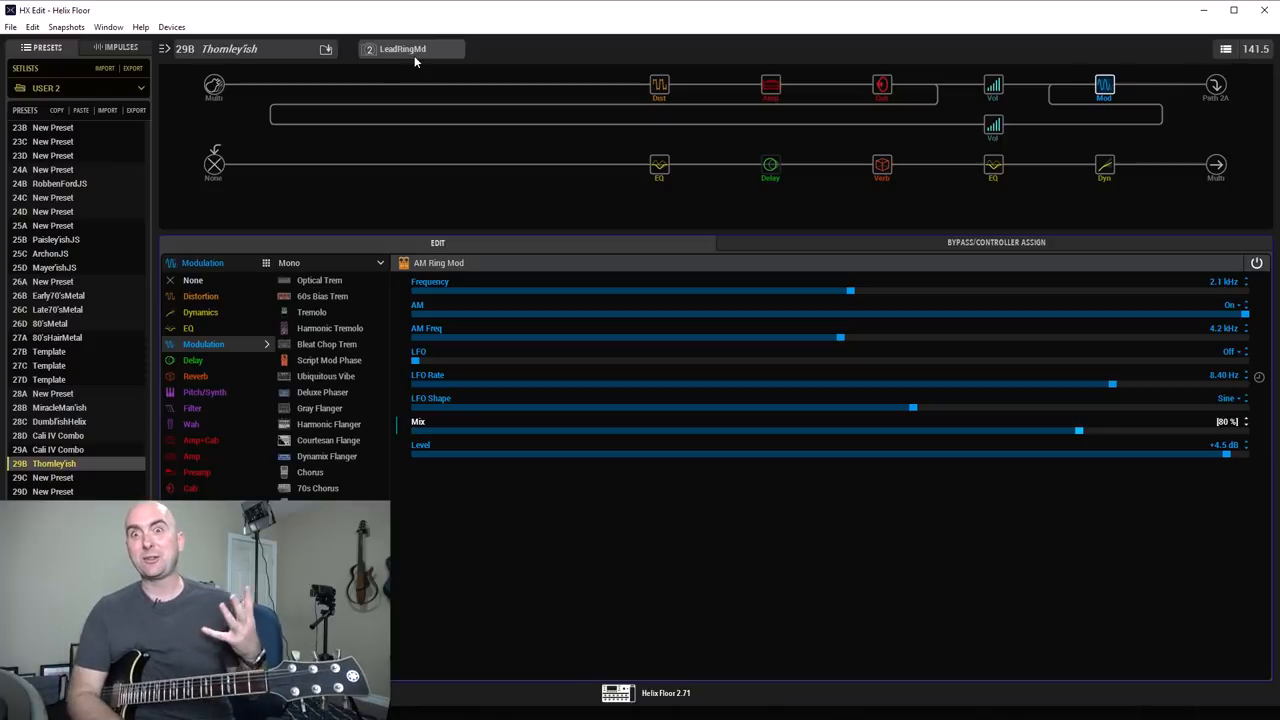
Step: Sweep the AM Ring Mod Mix between 50% and 80%, then recall snapshot 1 Rhythm
{"action": "left_click_drag", "start_coordinate": [1078, 430], "coordinate": [830, 430]}
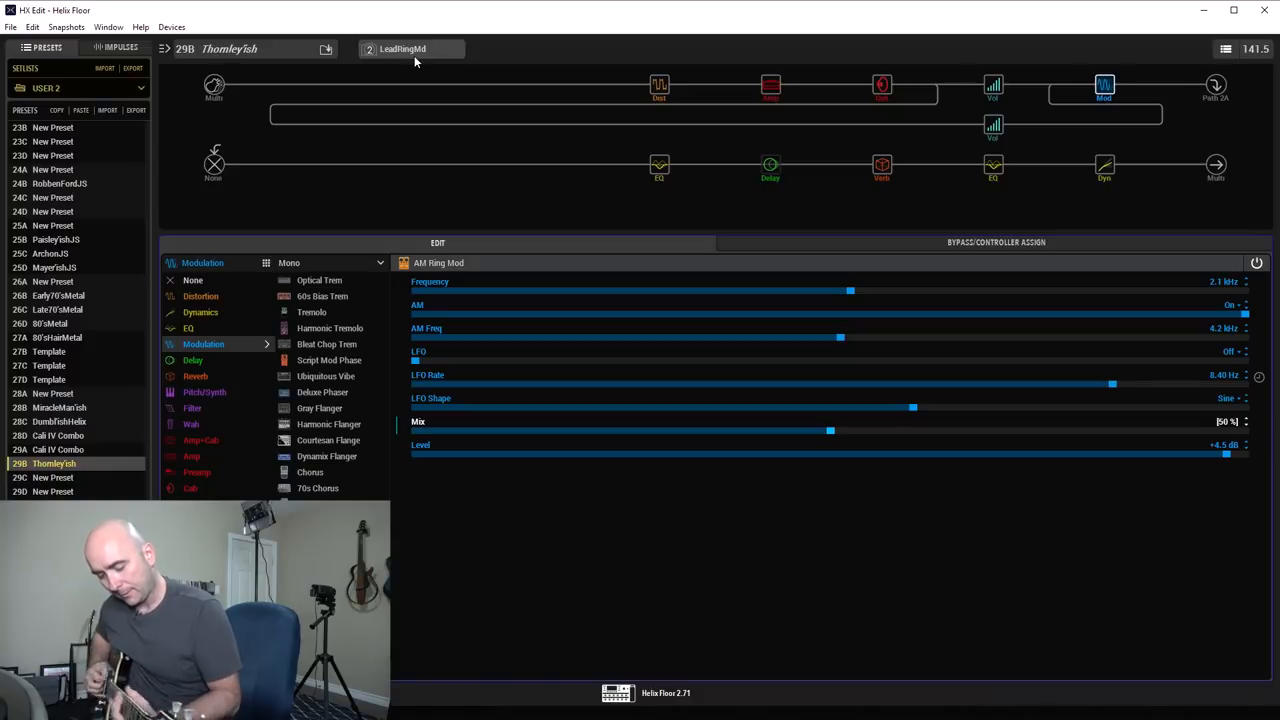
{"action": "left_click_drag", "start_coordinate": [830, 431], "coordinate": [1078, 431]}
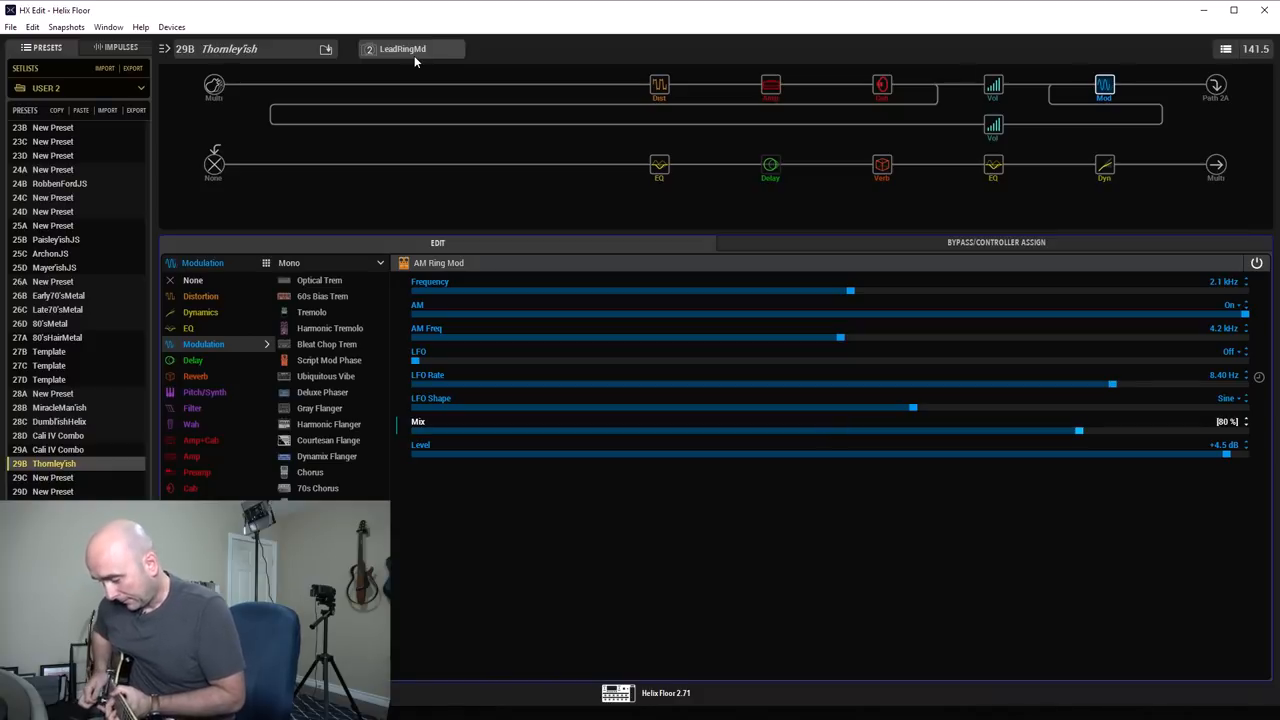
{"action": "left_click_drag", "start_coordinate": [1078, 431], "coordinate": [830, 431]}
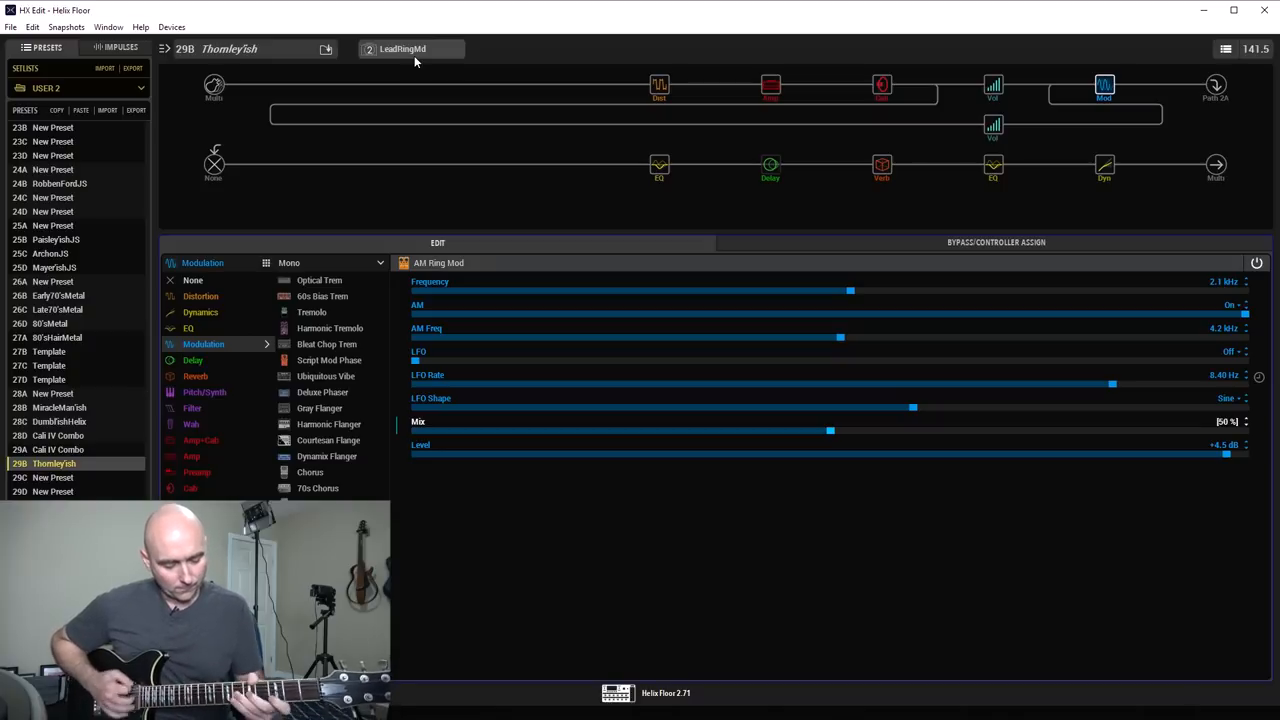
{"action": "left_click_drag", "start_coordinate": [830, 431], "coordinate": [1078, 431]}
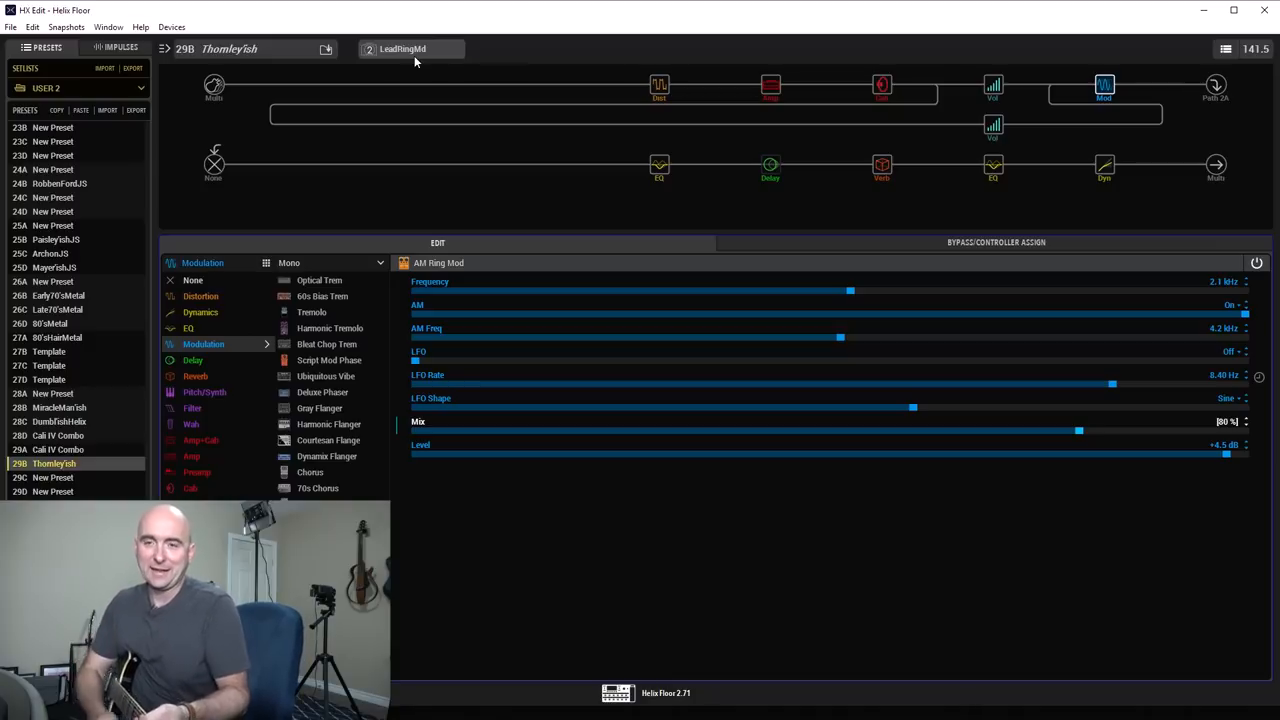
{"action": "left_click_drag", "start_coordinate": [1078, 430], "coordinate": [830, 430]}
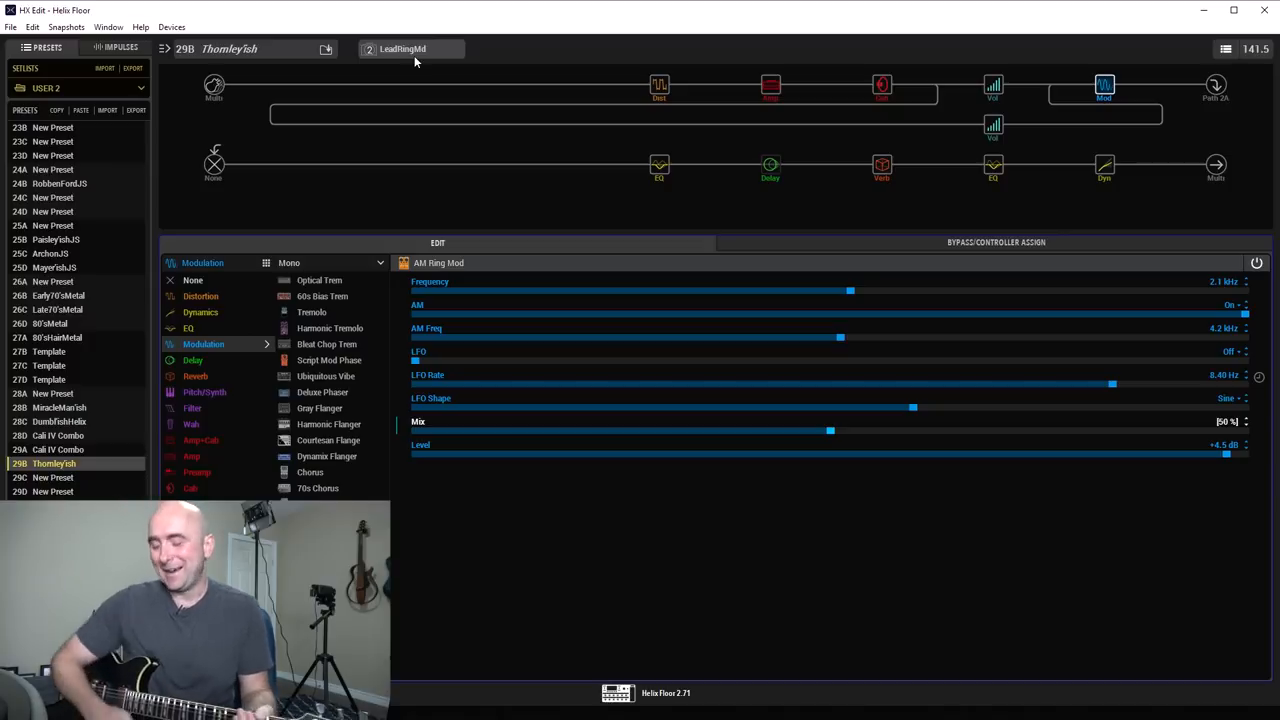
{"action": "left_click", "coordinate": [410, 48]}
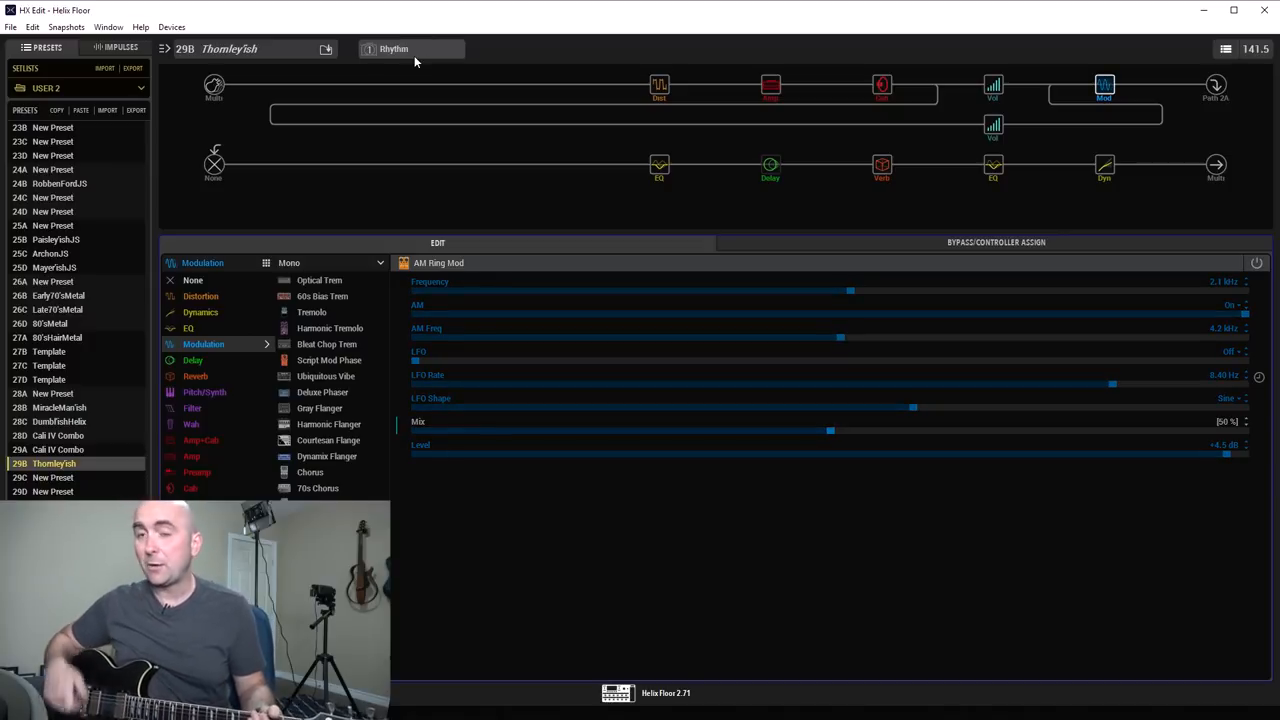